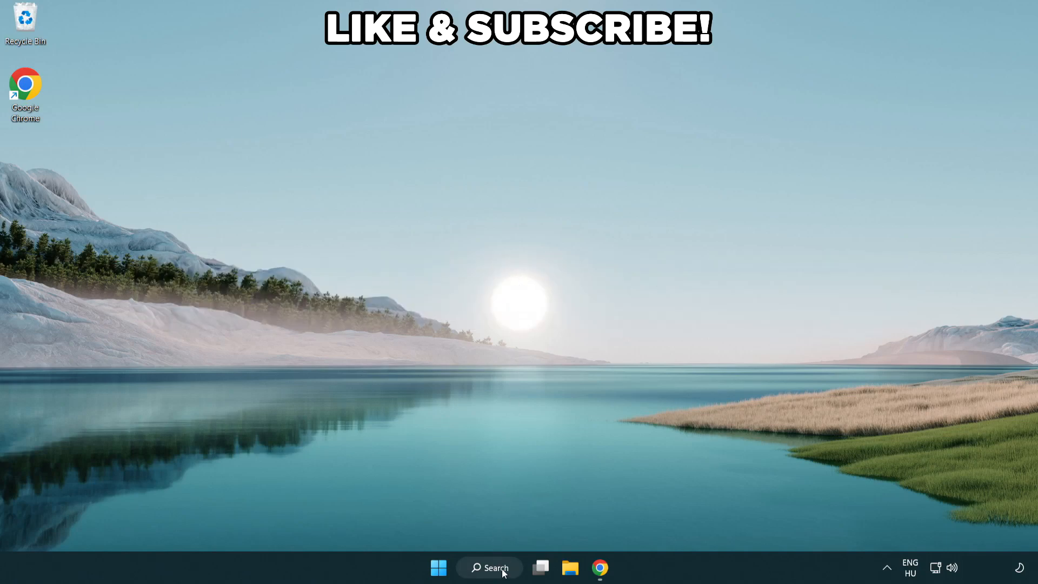
# - Find the 'edit power plan' setting through Windows search
pyautogui.click(489, 567)
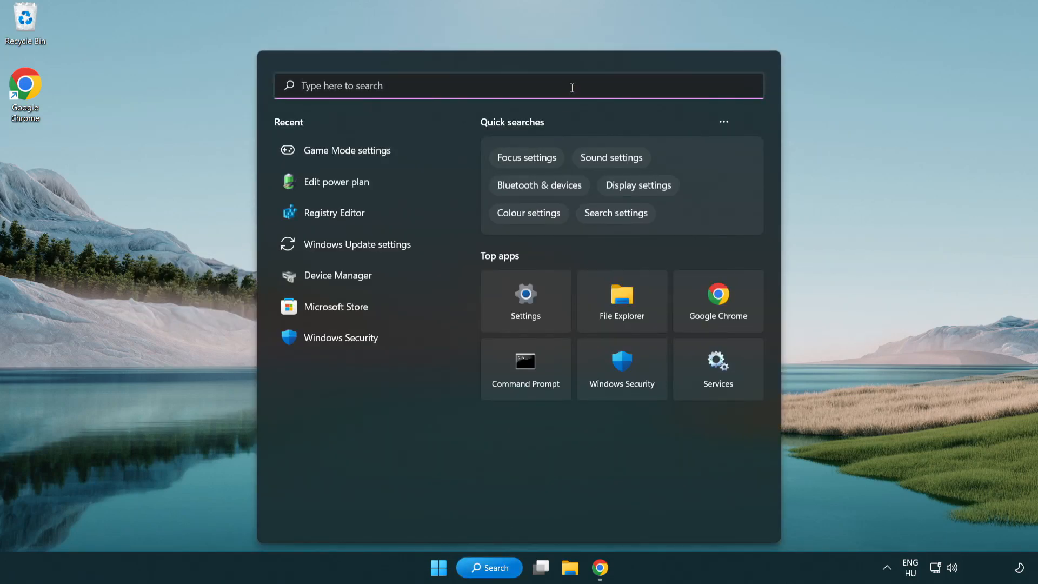
pyautogui.write('edit power')
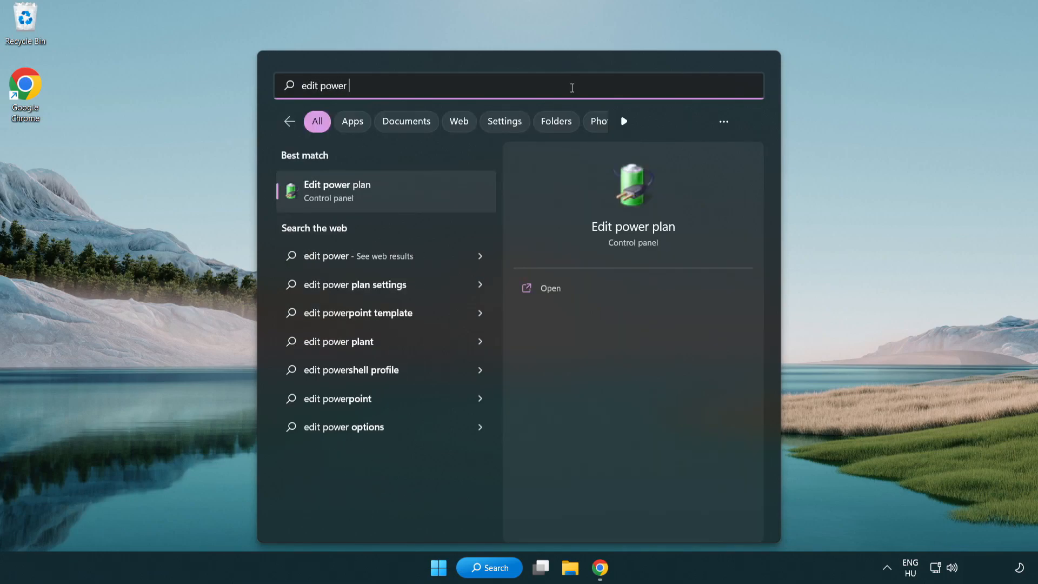
pyautogui.write('plan')
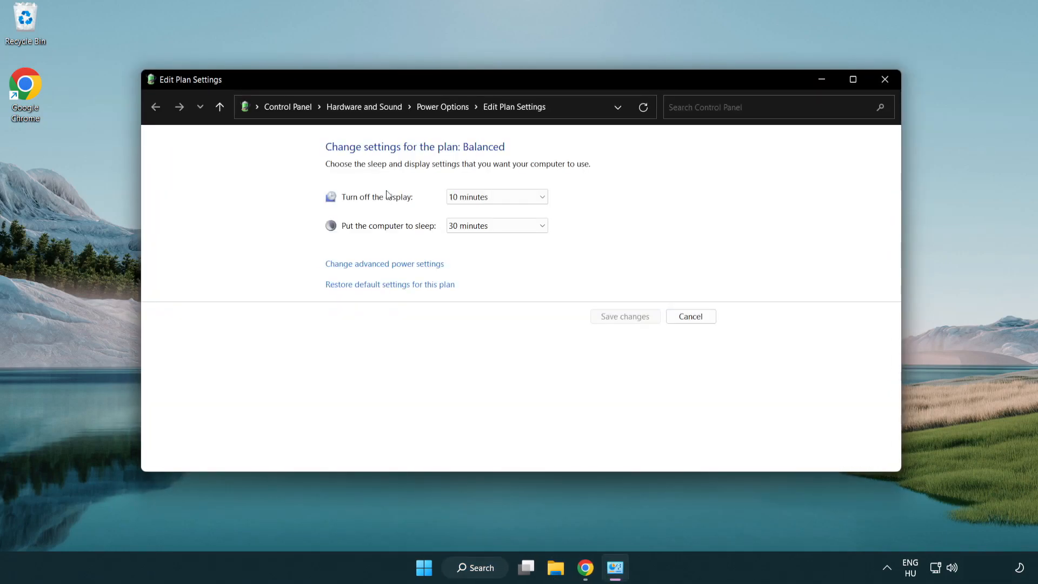
pyautogui.moveTo(442, 107)
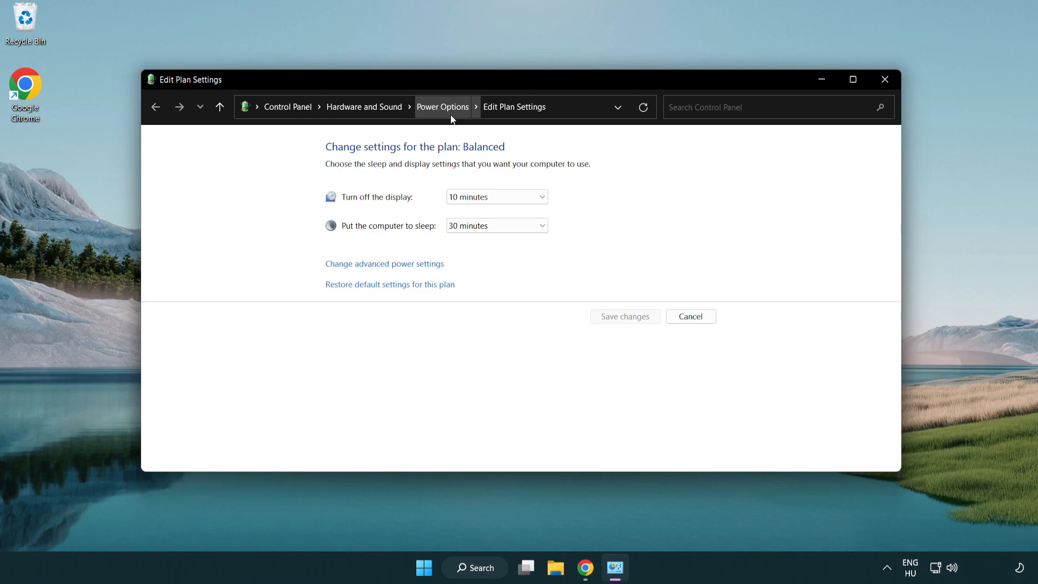
# - In Power Options, make High performance the active power plan instead of Balanced
pyautogui.click(443, 107)
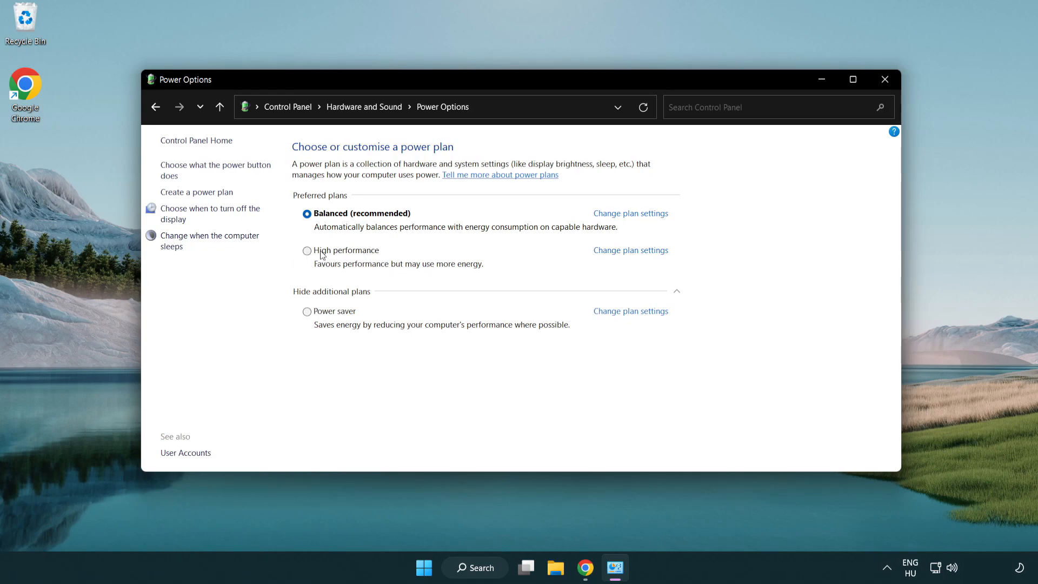
pyautogui.click(306, 249)
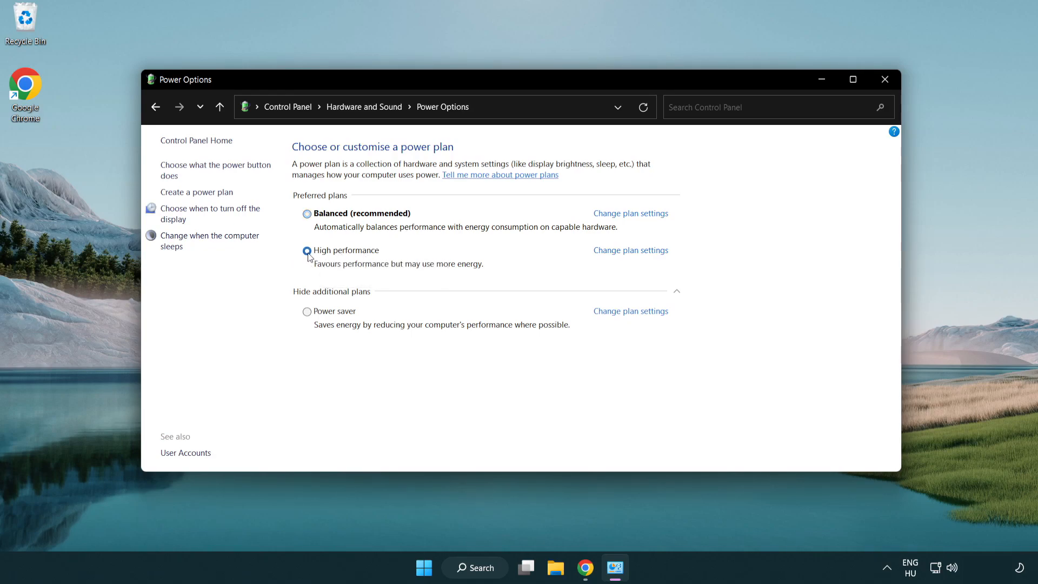
pyautogui.click(306, 250)
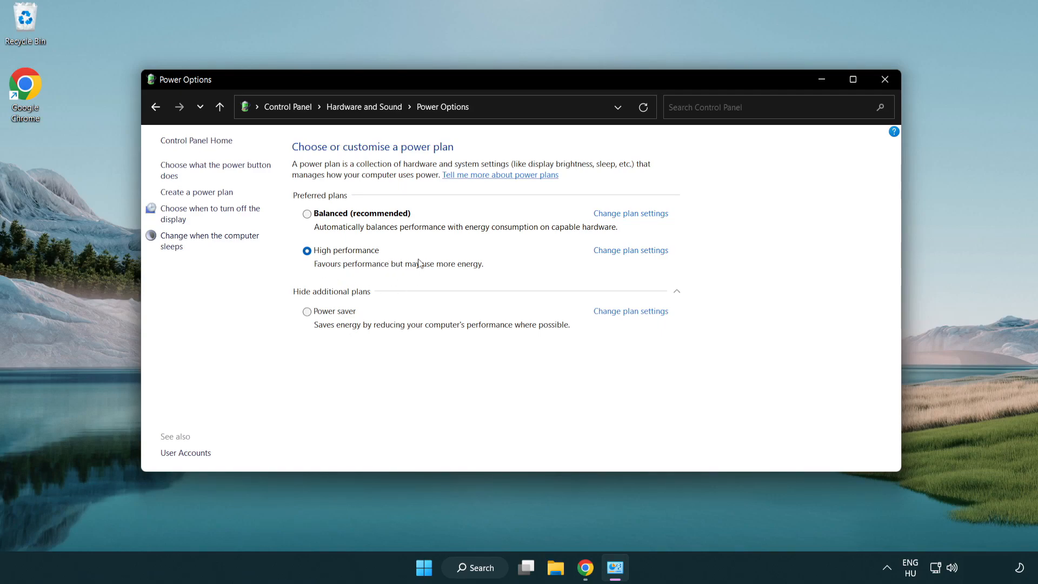
pyautogui.moveTo(884, 79)
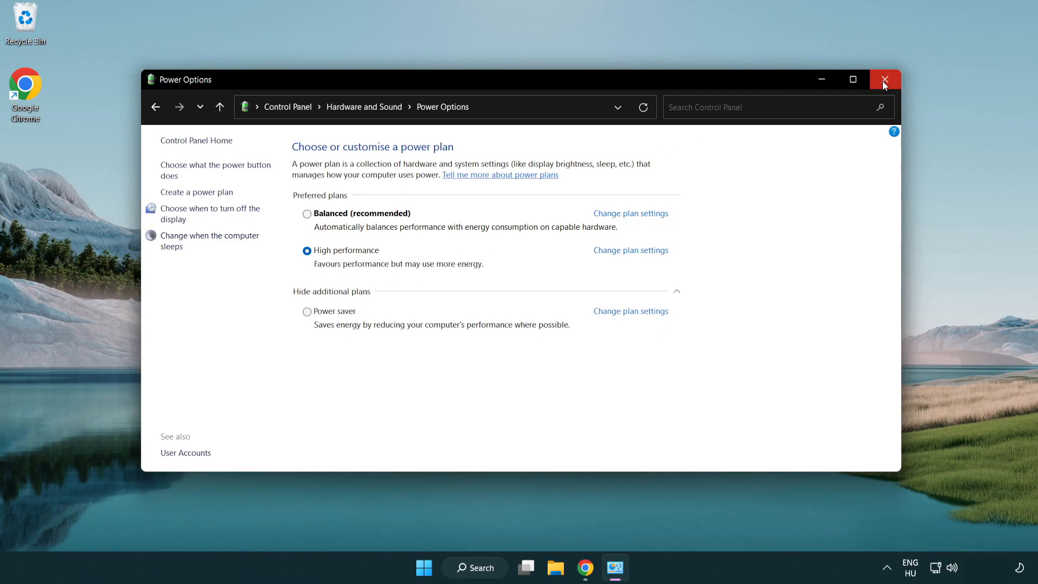
# - Launch Device Manager and expand the Display adapters category
pyautogui.click(885, 79)
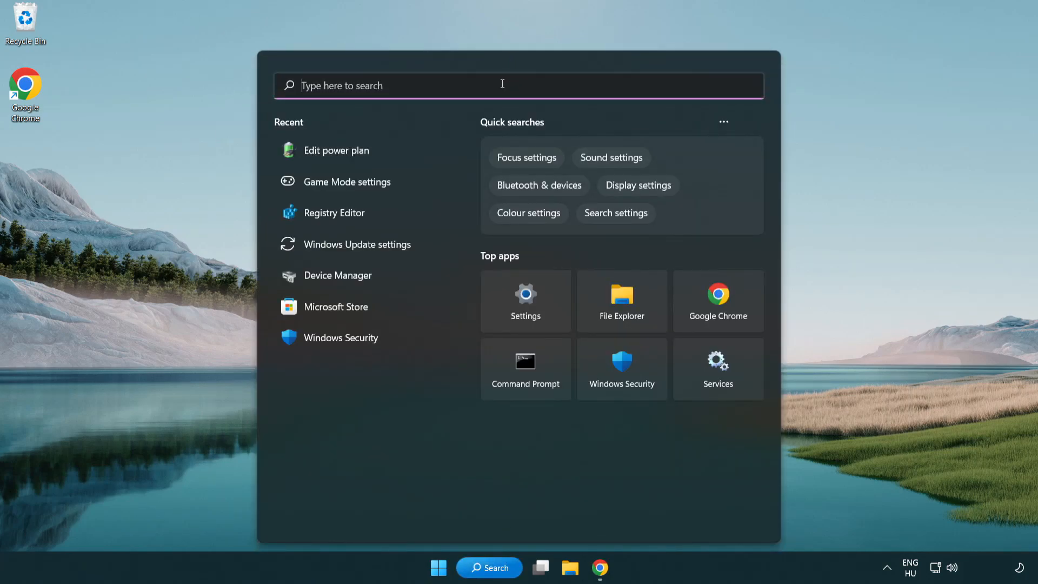
pyautogui.write('device manager')
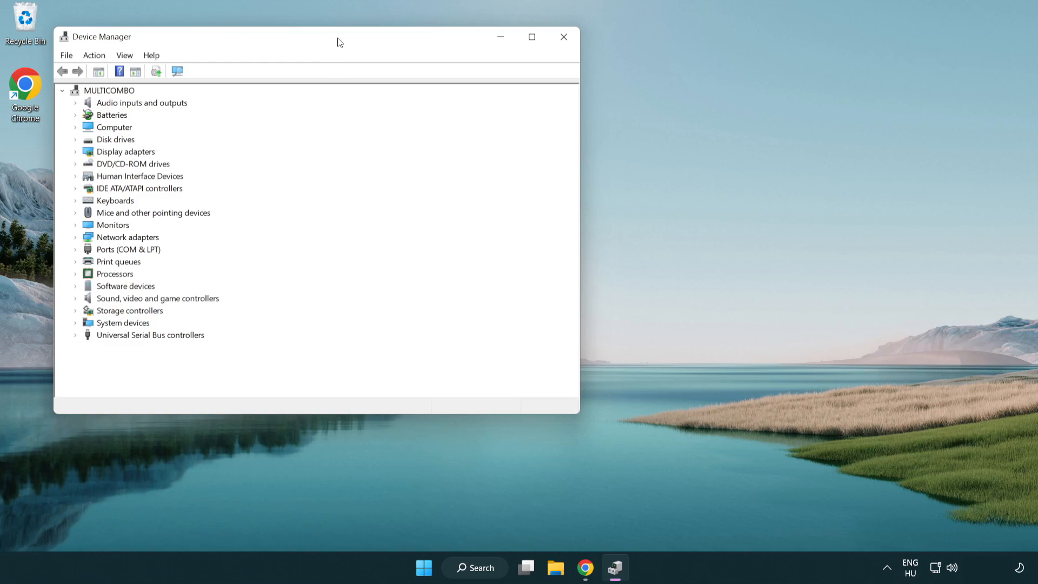
pyautogui.moveTo(338, 42); pyautogui.dragTo(499, 116)
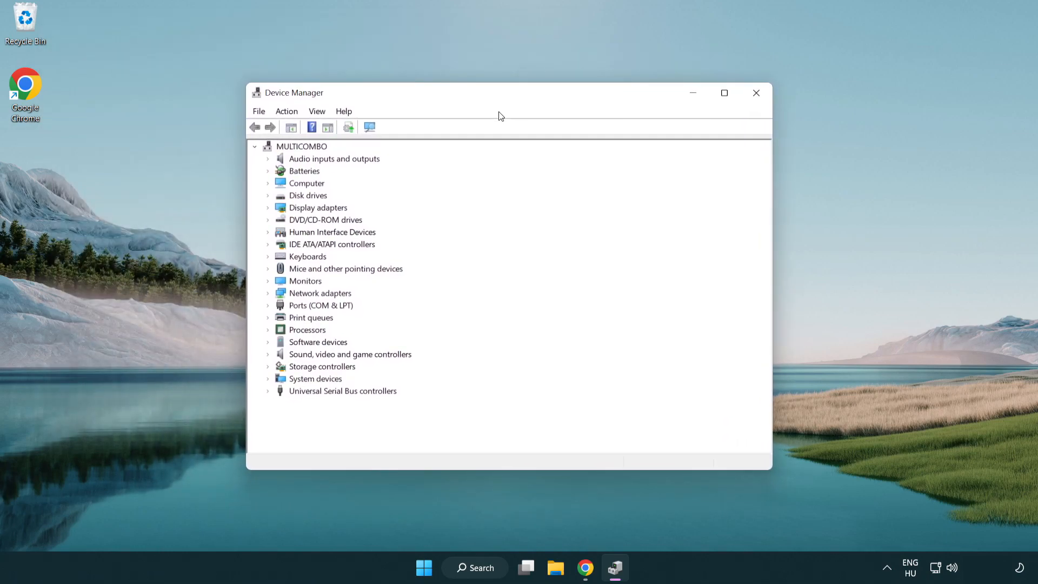
pyautogui.click(317, 207)
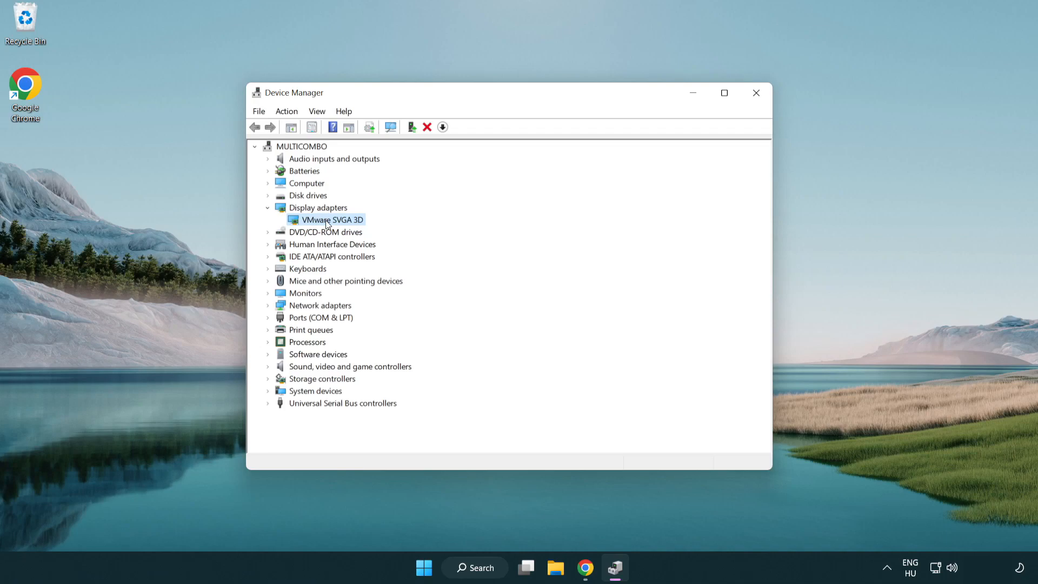
# - Run an automatic driver update check on the VMware SVGA 3D adapter and dismiss the result
pyautogui.rightClick(329, 219)
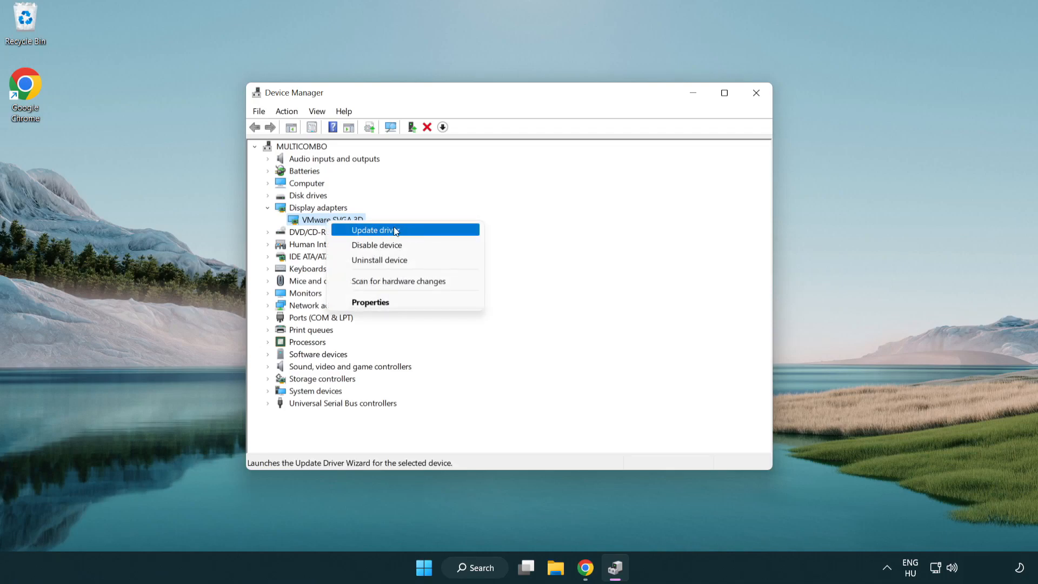
pyautogui.click(373, 229)
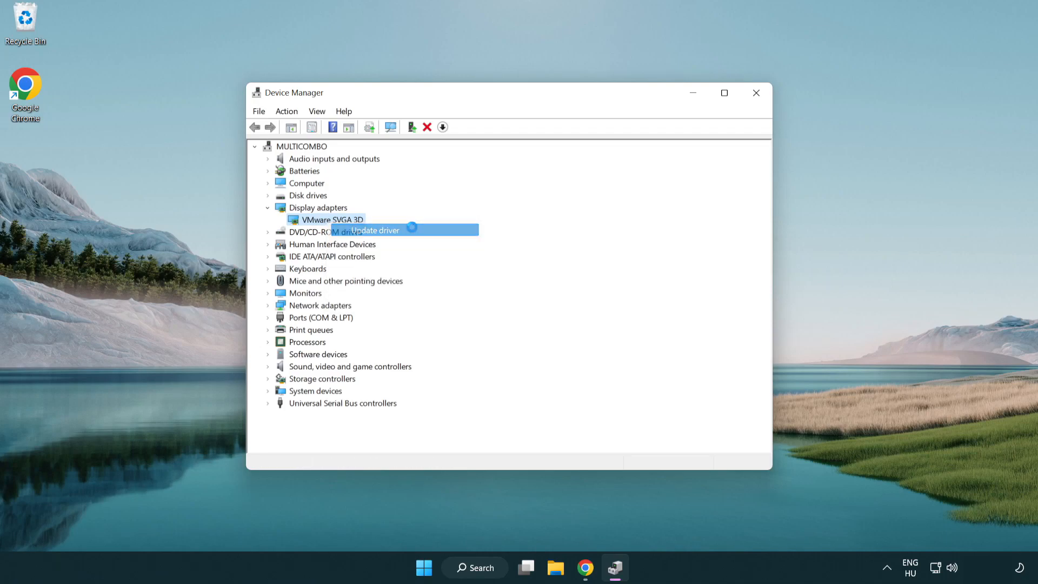
pyautogui.click(374, 229)
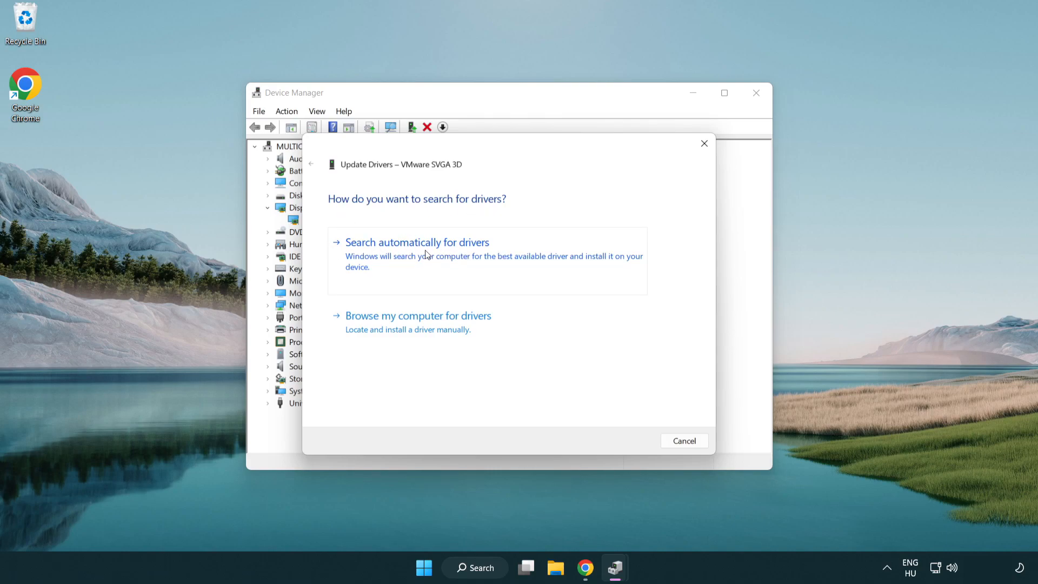
pyautogui.click(417, 243)
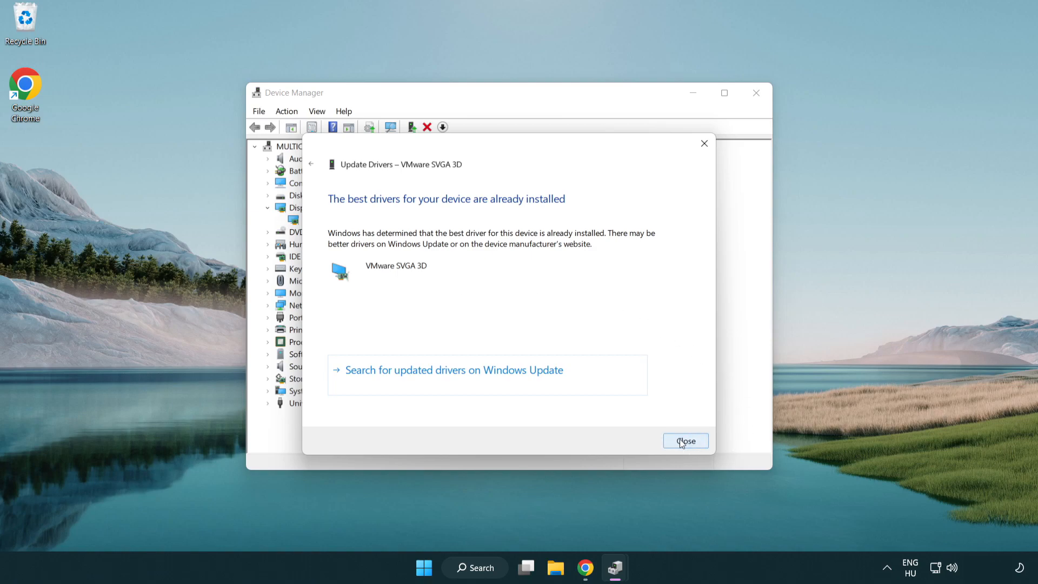
pyautogui.click(686, 441)
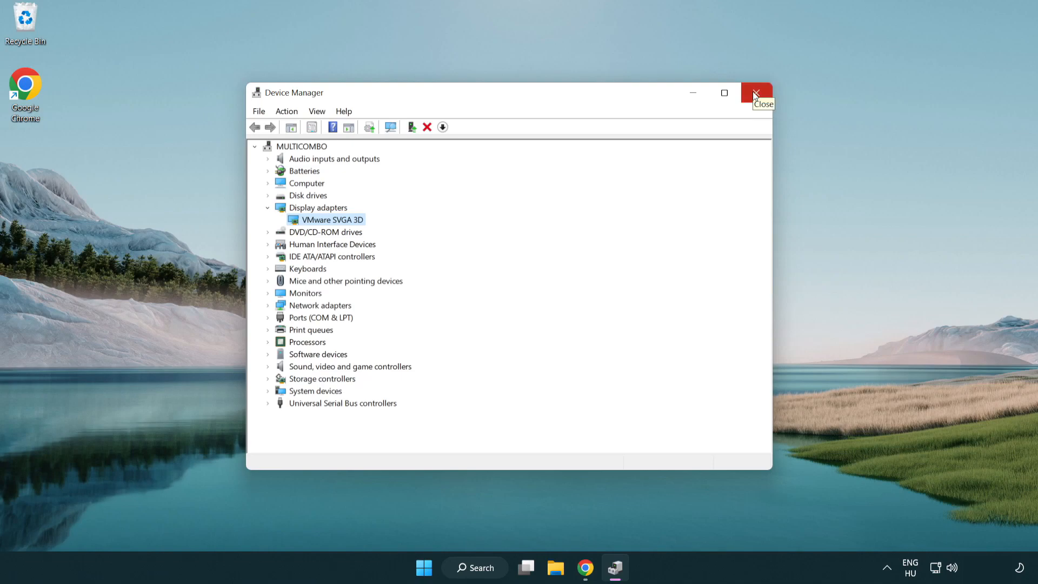
# - Reach the Game Mode settings page and turn Game Mode on
pyautogui.click(757, 93)
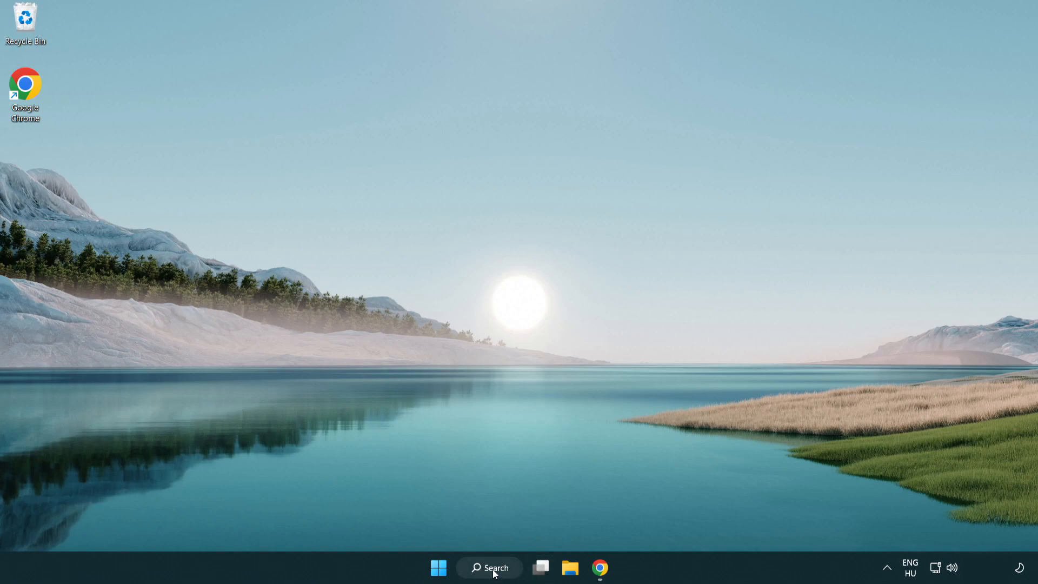
pyautogui.click(488, 568)
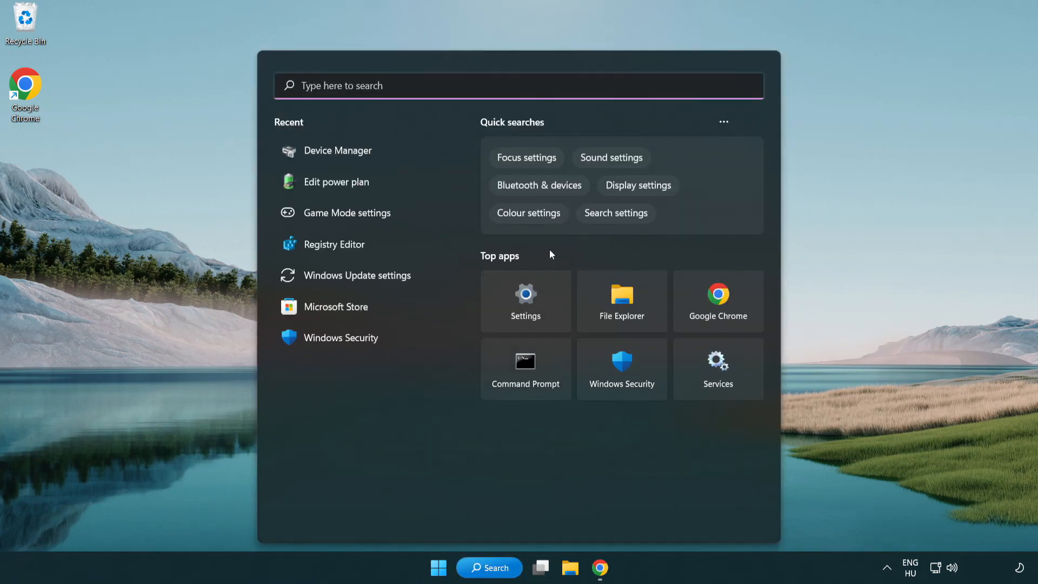
pyautogui.write('game Mode settings')
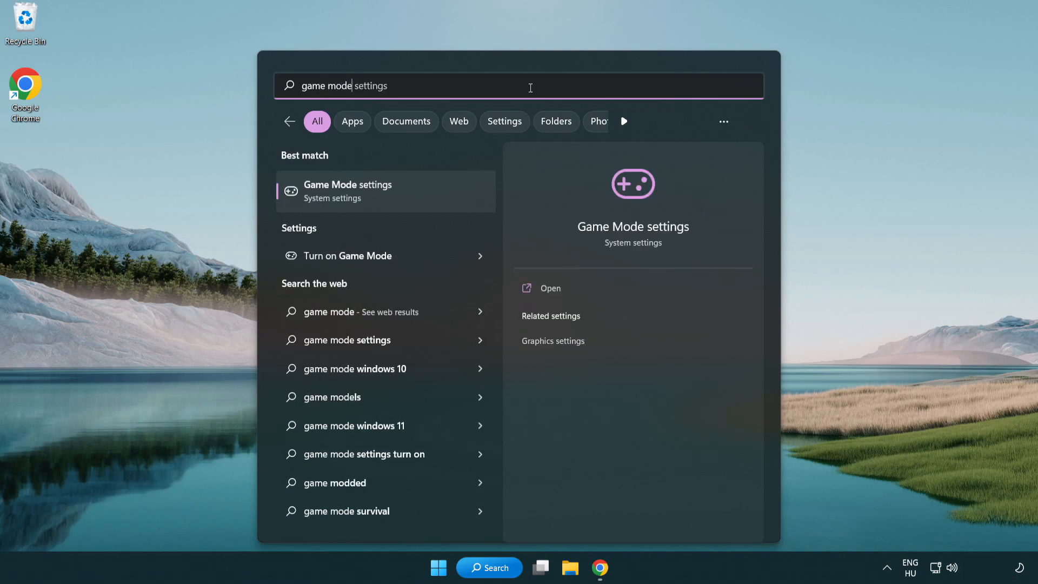
pyautogui.moveTo(395, 204)
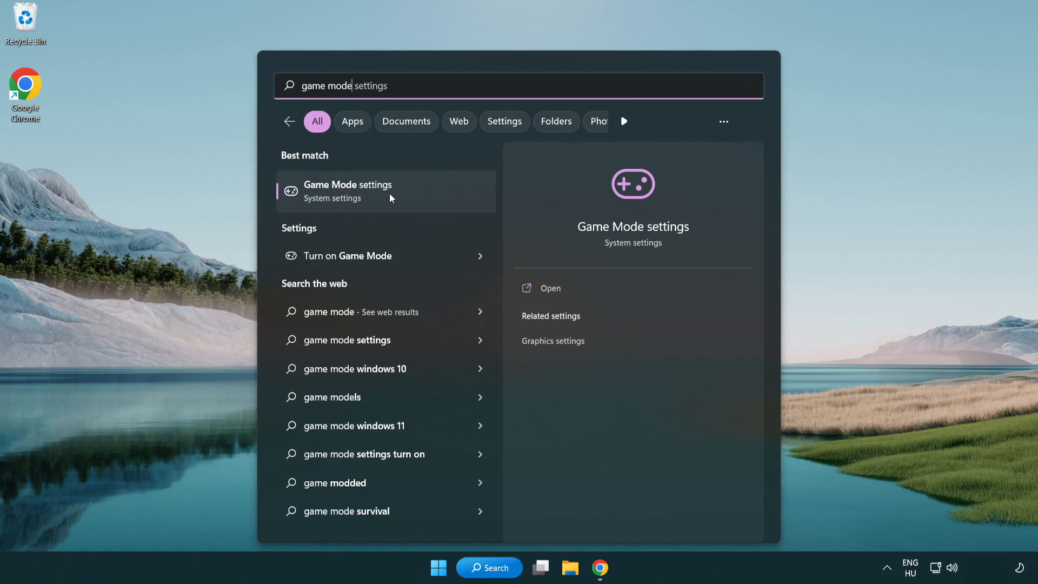
pyautogui.click(347, 191)
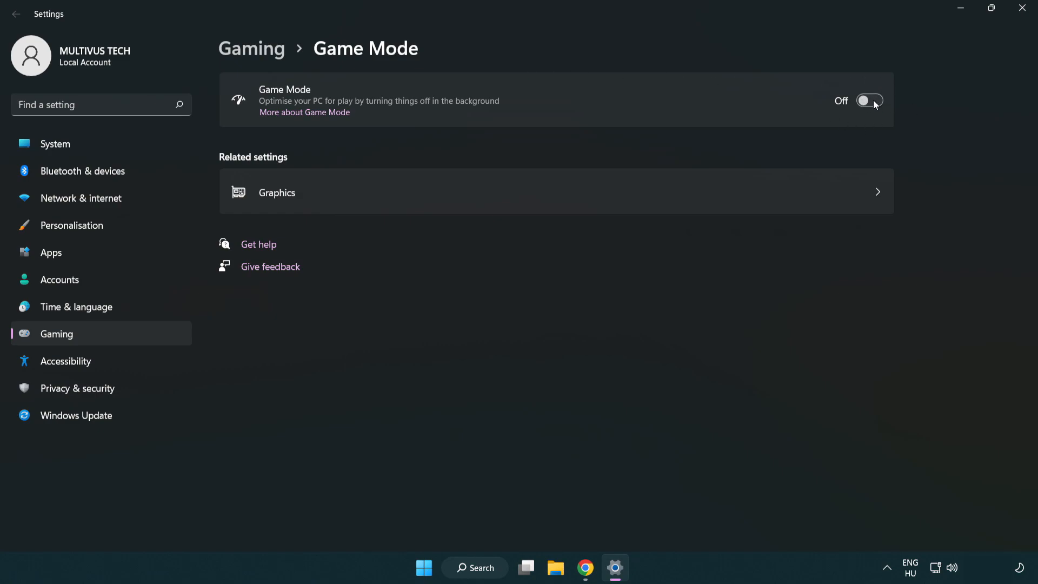
pyautogui.click(869, 100)
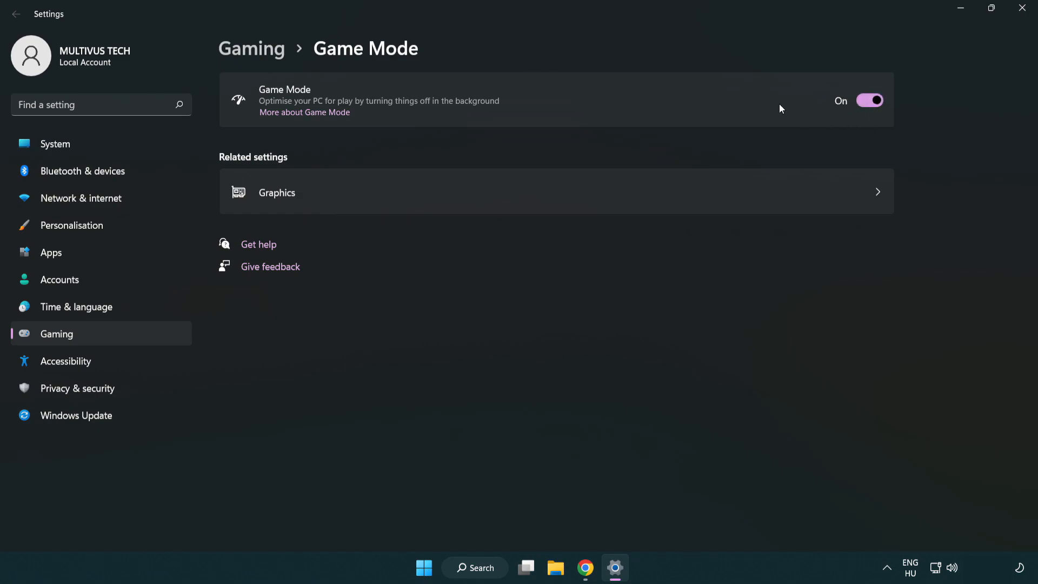
pyautogui.moveTo(399, 105)
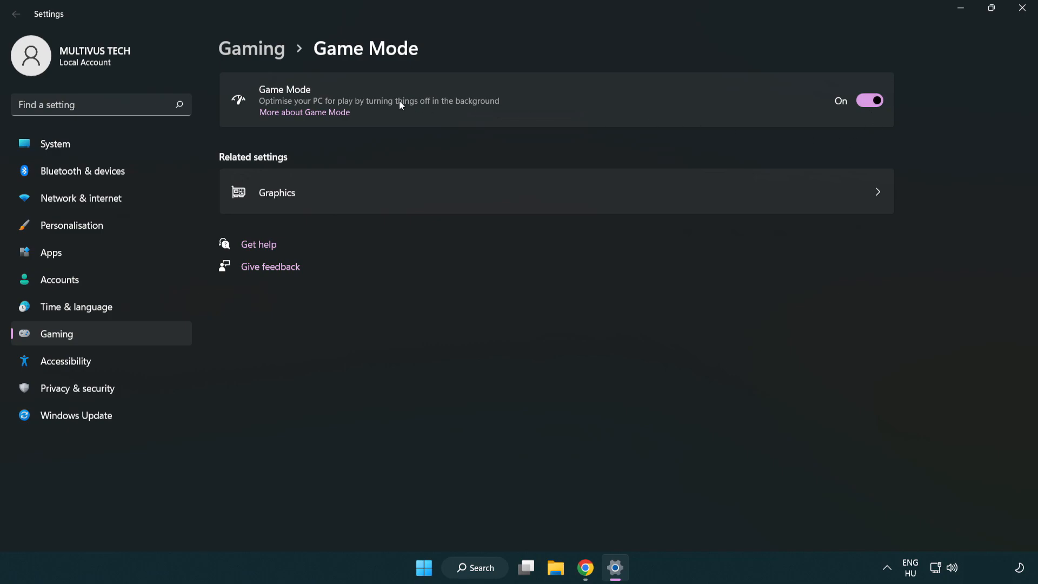
pyautogui.moveTo(270, 58)
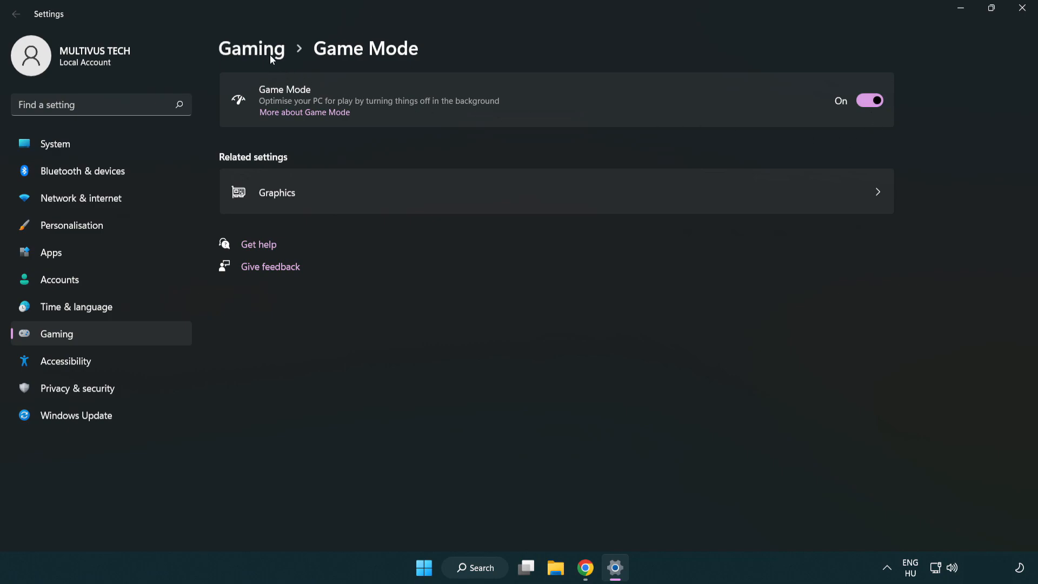
# - On the Gaming overview, turn off opening Xbox Game Bar with the controller button
pyautogui.click(251, 47)
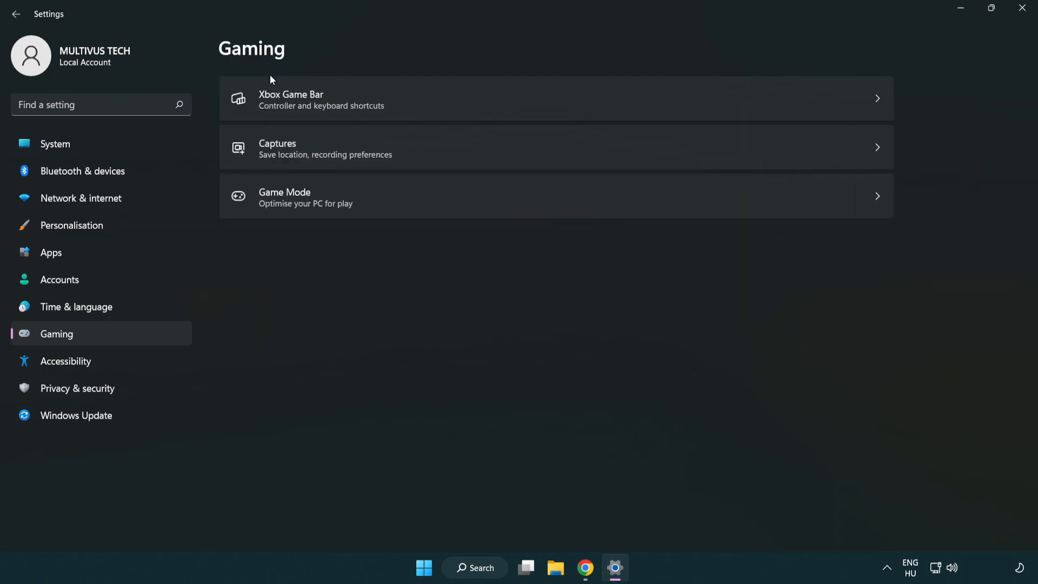
pyautogui.moveTo(460, 99)
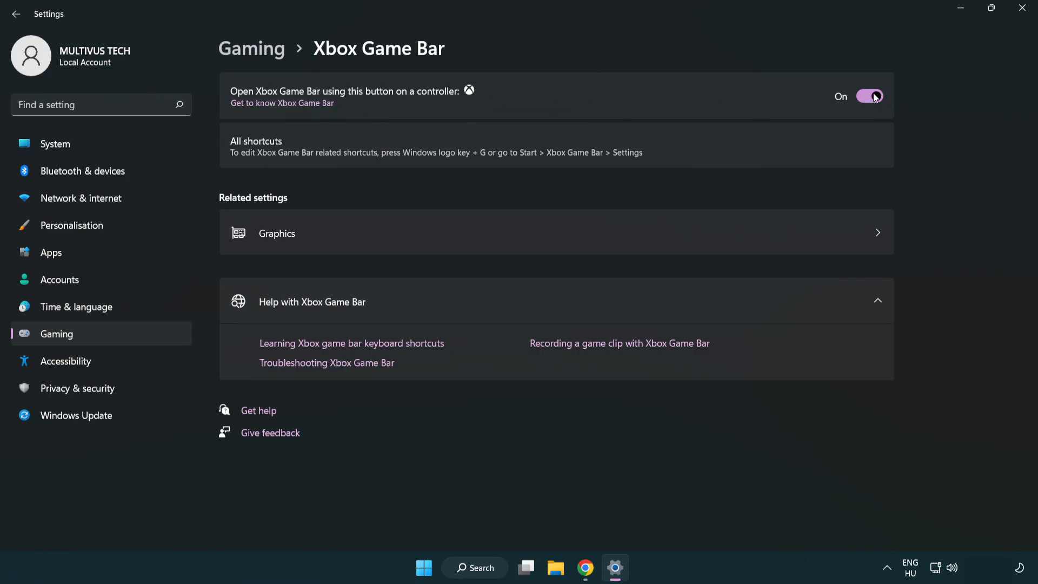
pyautogui.click(870, 96)
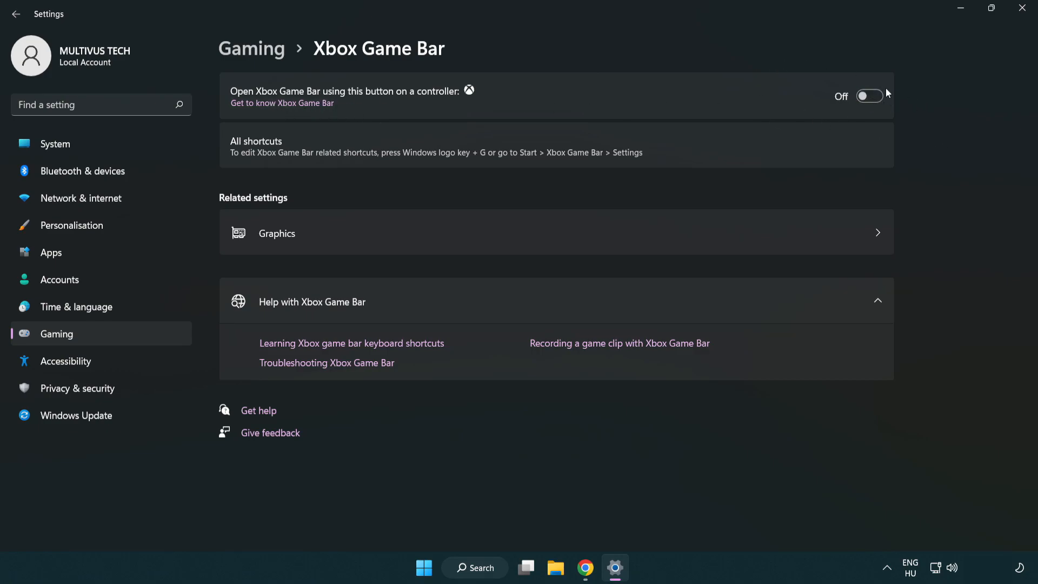
pyautogui.moveTo(1008, 26)
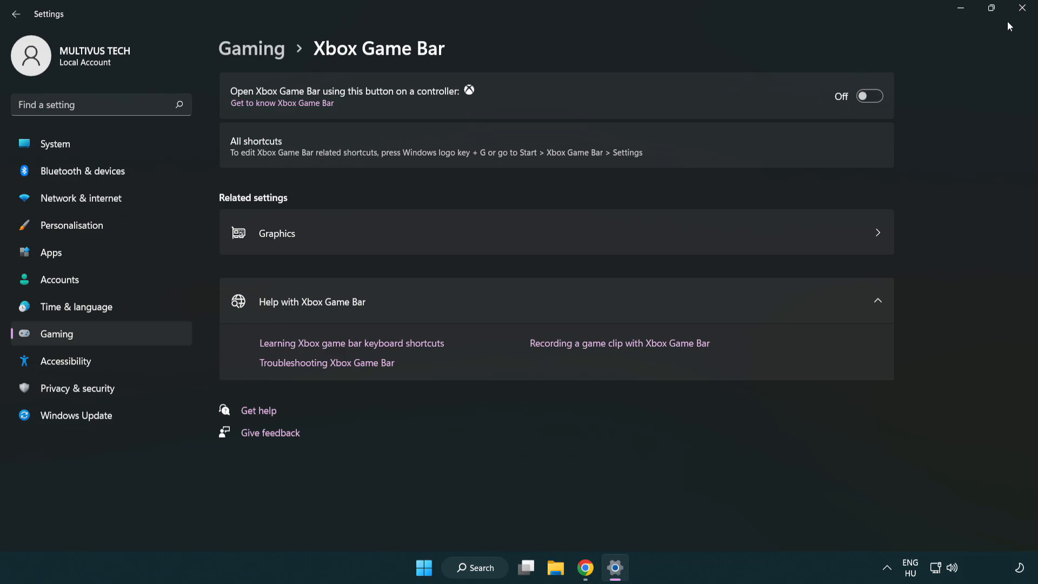
pyautogui.moveTo(1025, 7)
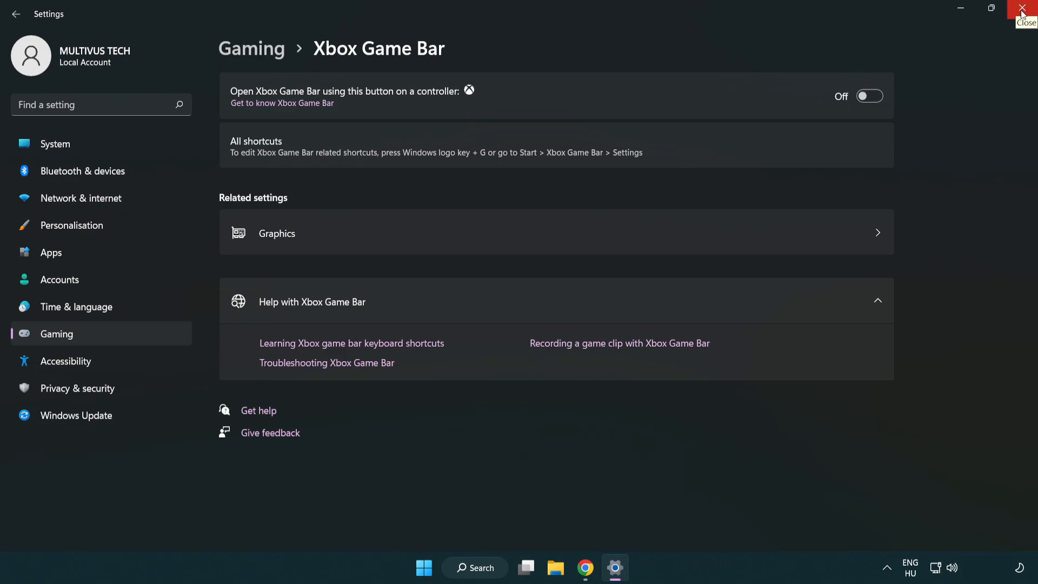
# - Launch Task Manager from the system shortcuts and switch to the Startup apps list
pyautogui.click(1028, 8)
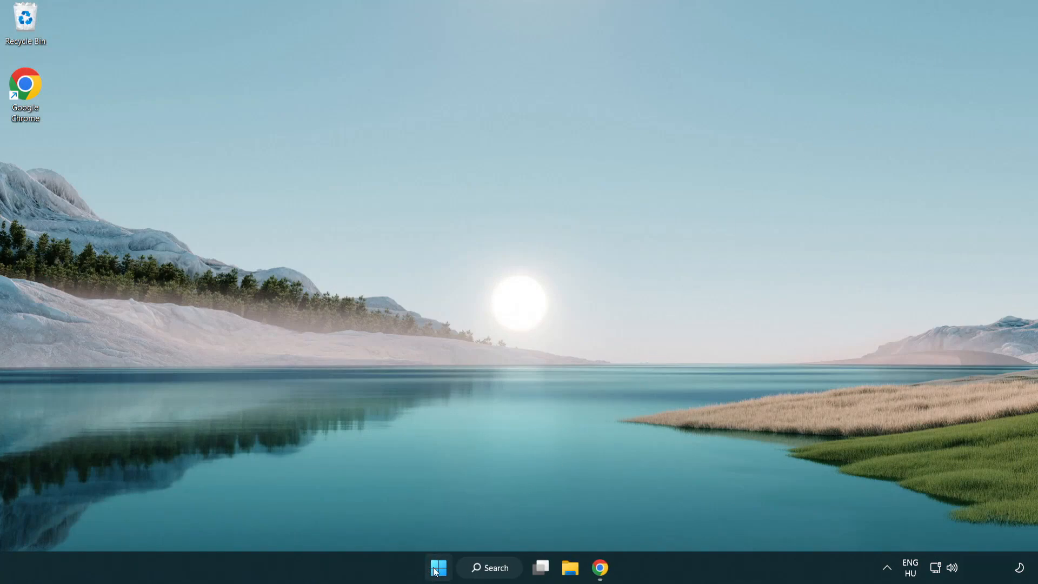
pyautogui.rightClick(438, 568)
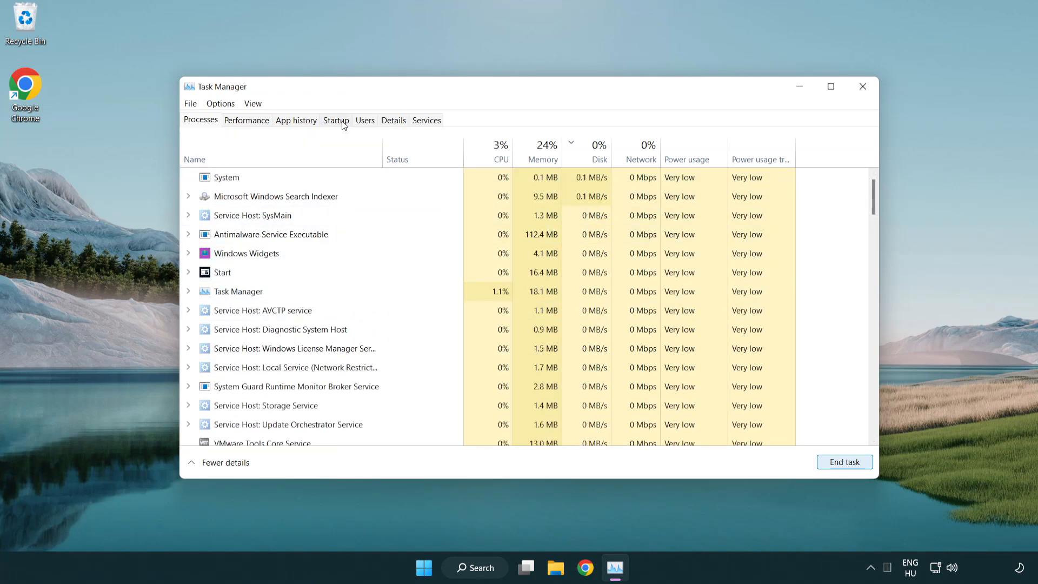
pyautogui.click(335, 120)
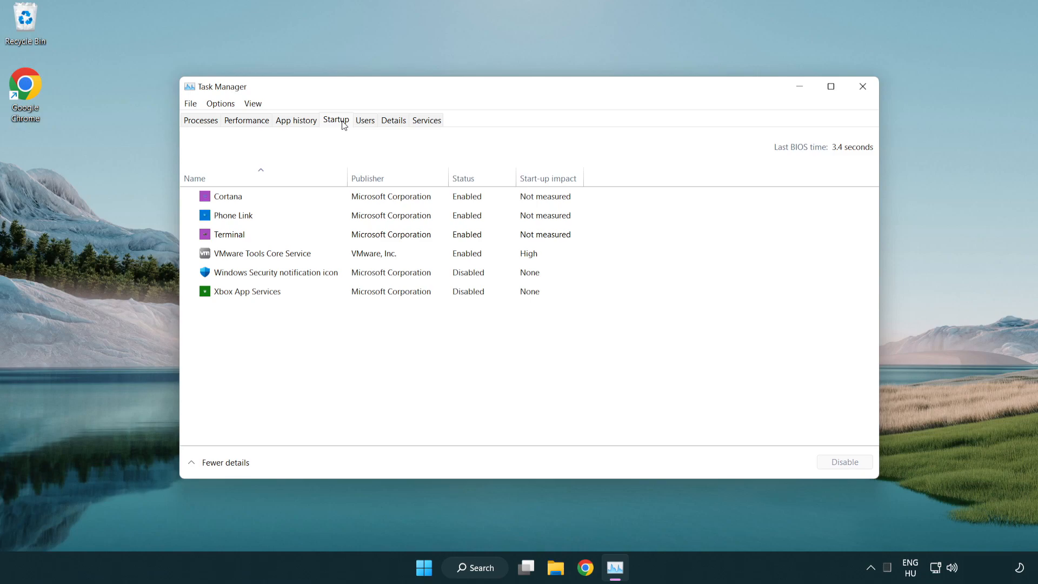
# - Disable Cortana, Phone Link and Terminal as startup apps
pyautogui.click(390, 196)
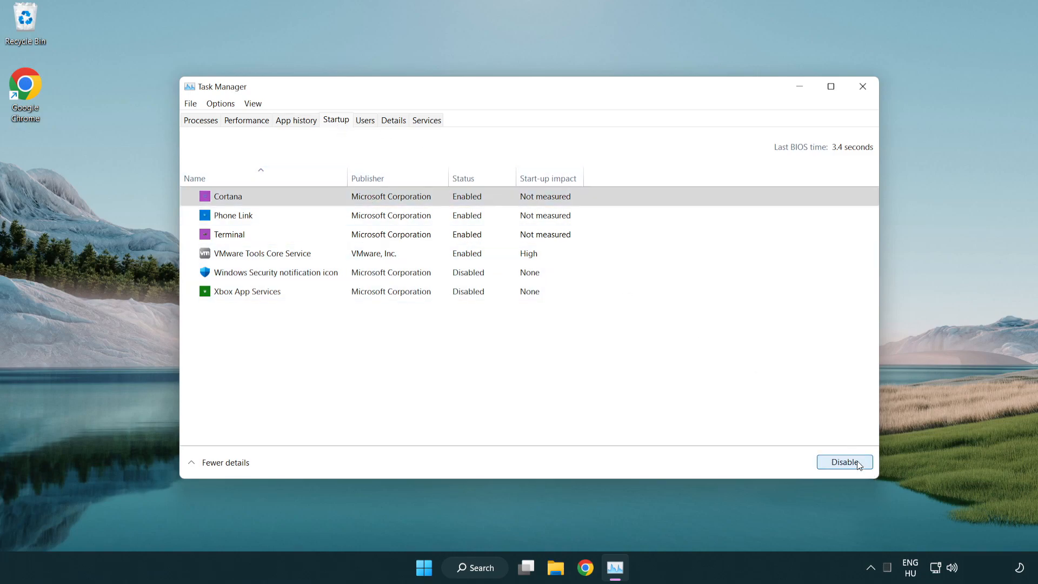
pyautogui.click(844, 461)
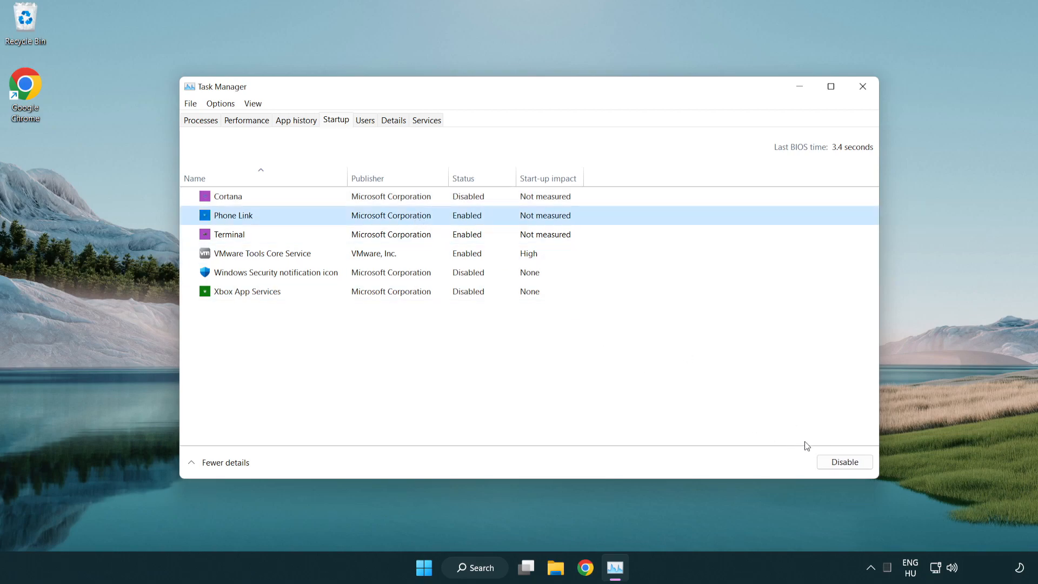
pyautogui.click(844, 462)
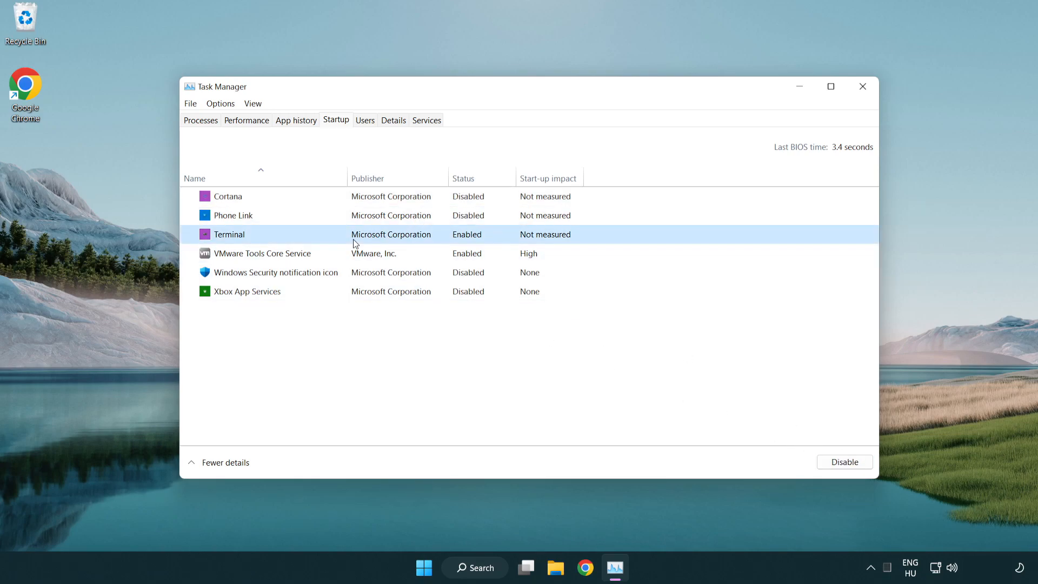
pyautogui.click(844, 462)
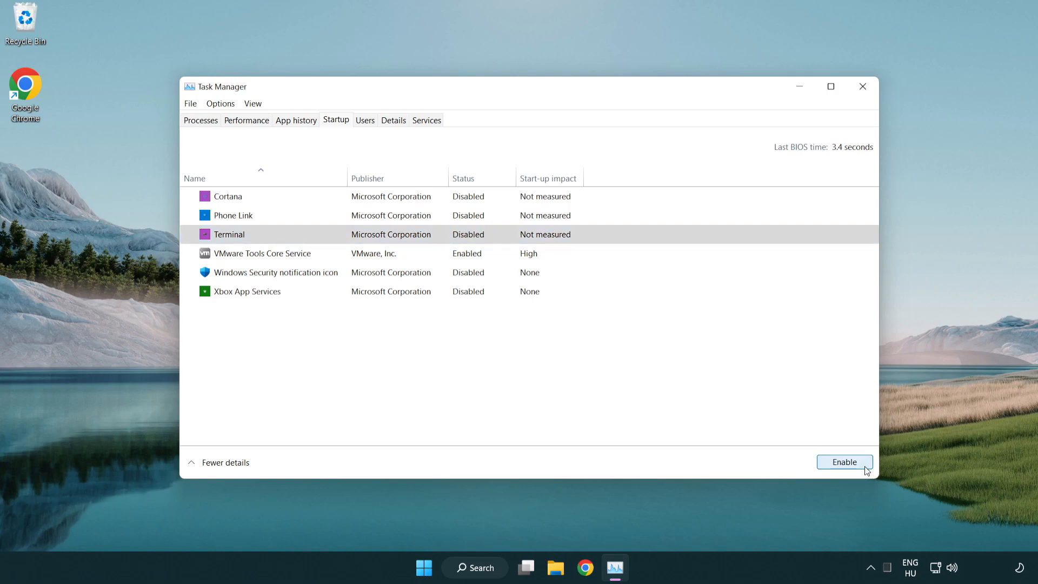
pyautogui.moveTo(754, 61)
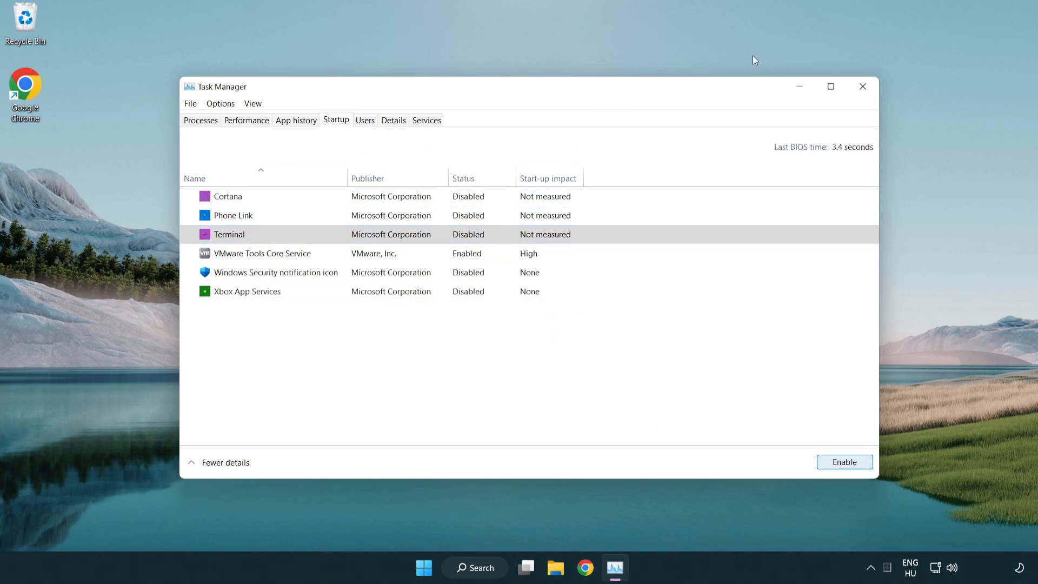
pyautogui.moveTo(863, 86)
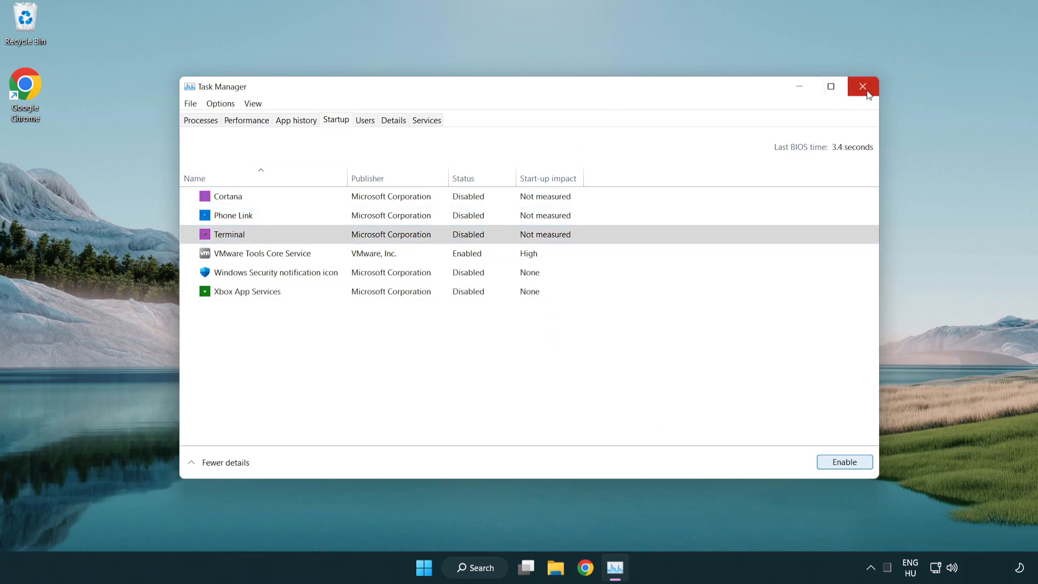
# - Reach Windows Update settings via search for 'update' and check for new updates
pyautogui.click(863, 87)
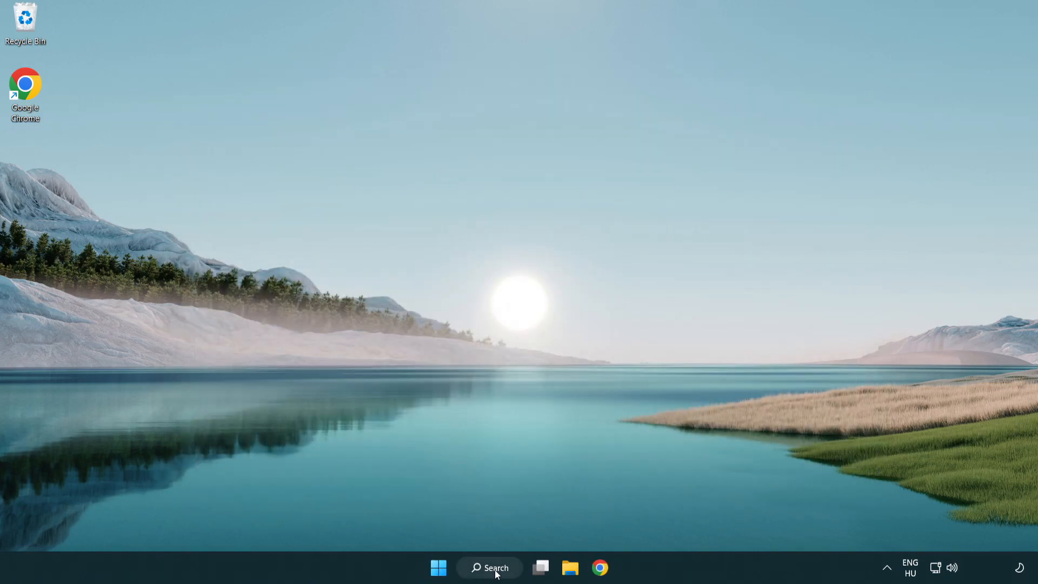
pyautogui.click(489, 568)
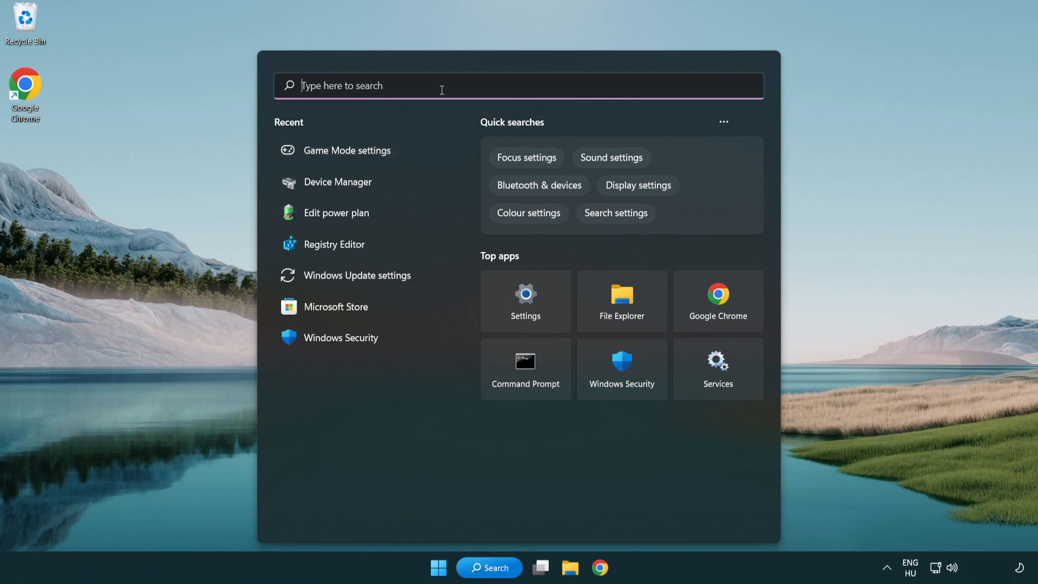
pyautogui.write('update')
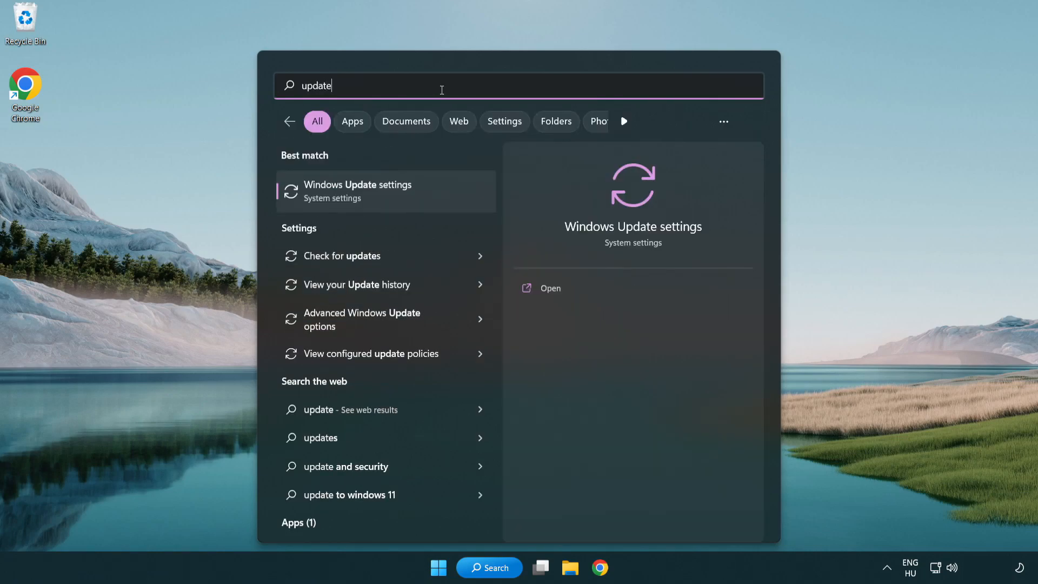
pyautogui.moveTo(402, 202)
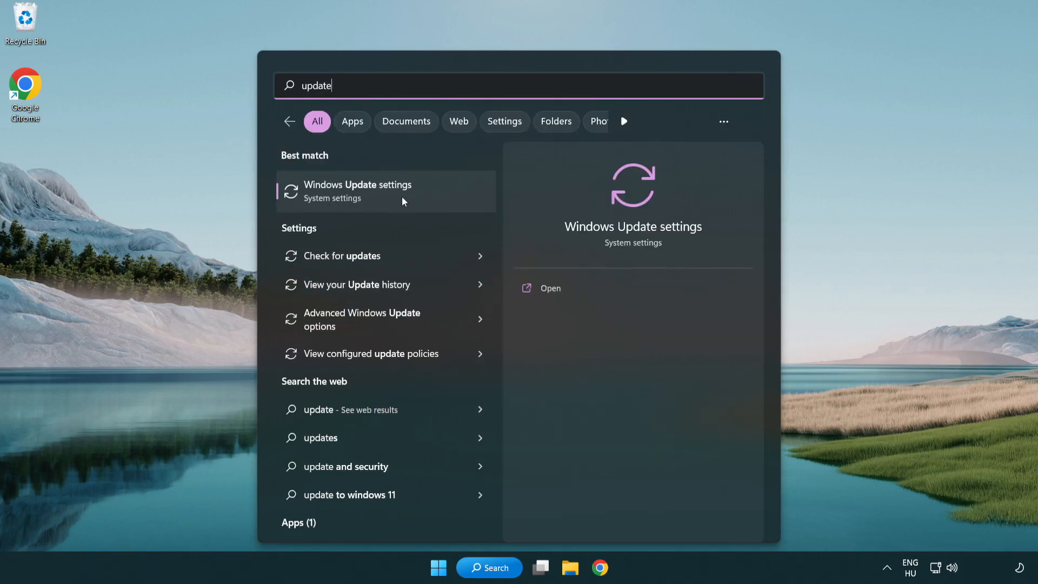
pyautogui.click(358, 191)
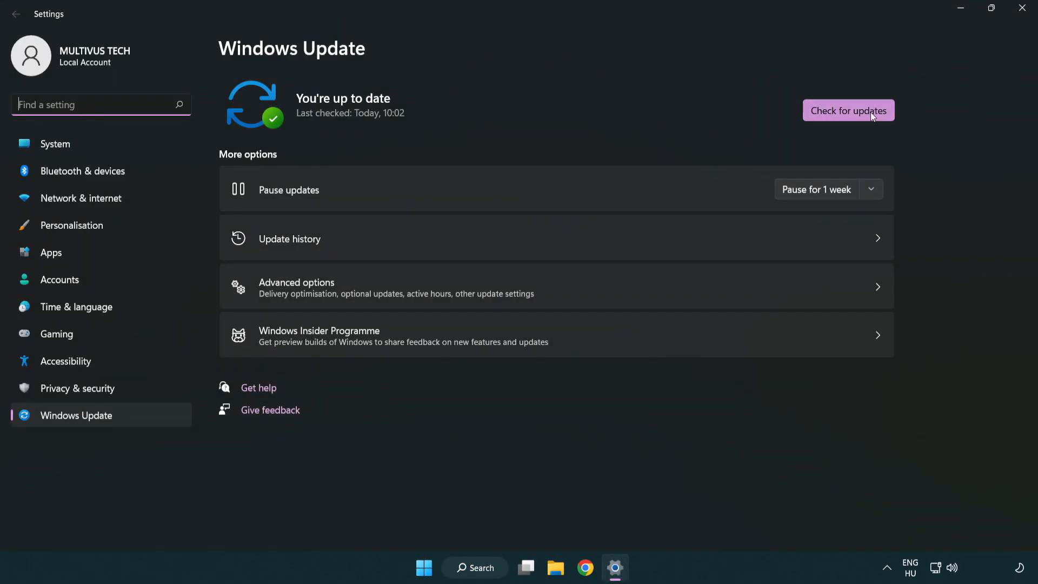
pyautogui.click(847, 111)
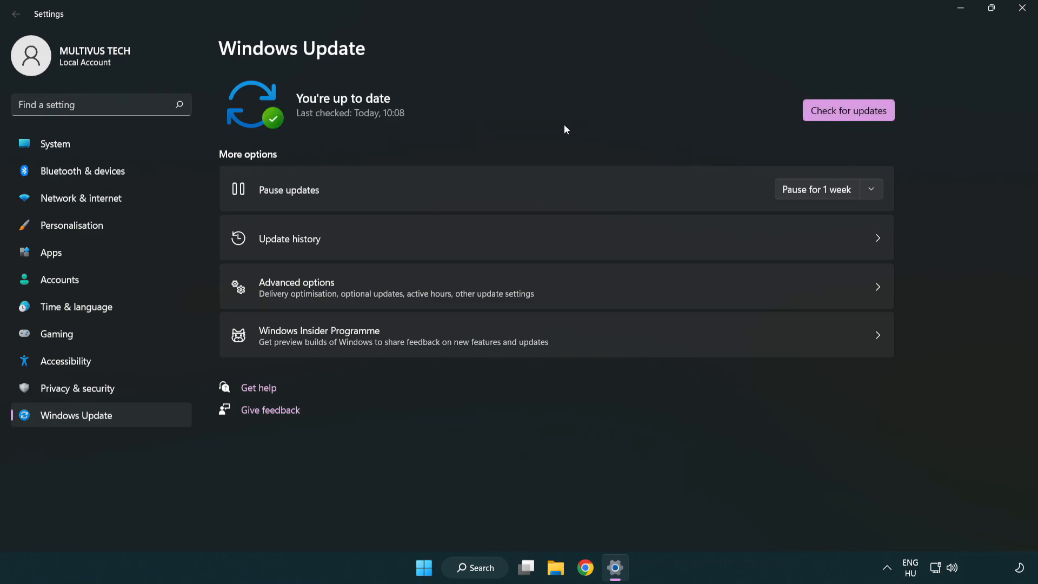
pyautogui.moveTo(1025, 10)
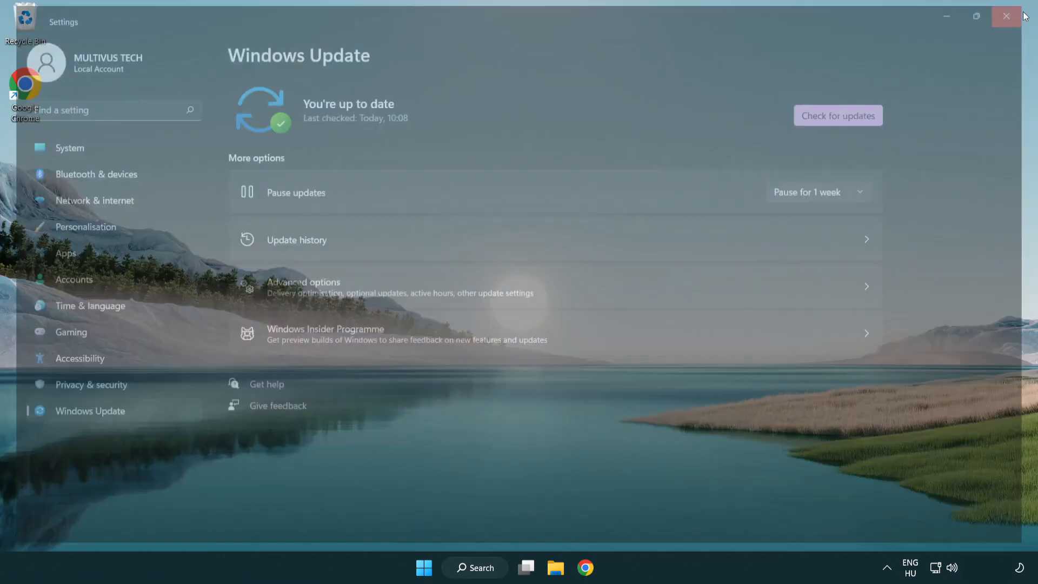
# - Launch regedit and navigate to HKEY_CURRENT_USER > System > GameConfigStore
pyautogui.click(1006, 16)
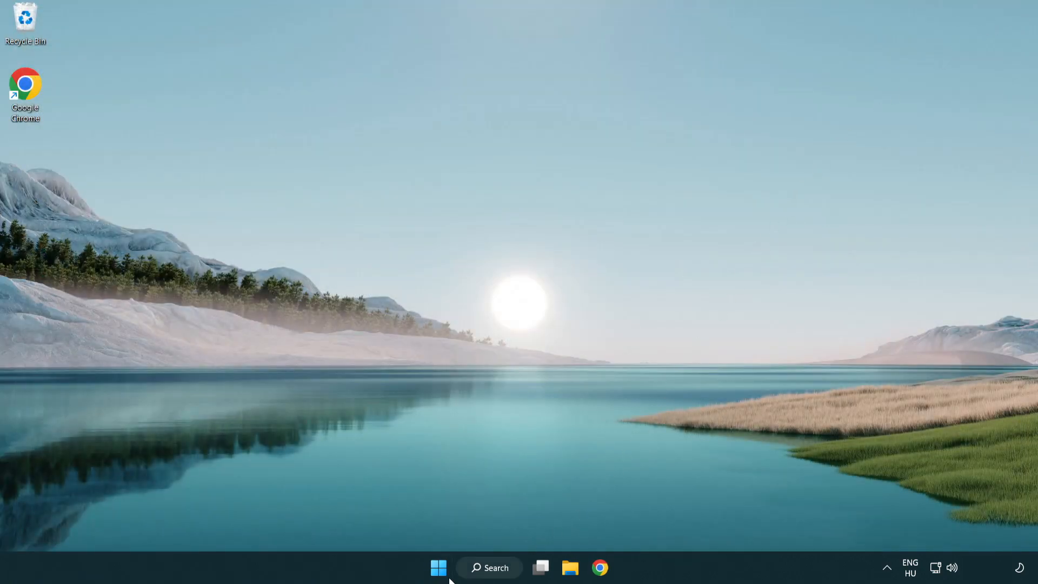
pyautogui.click(489, 568)
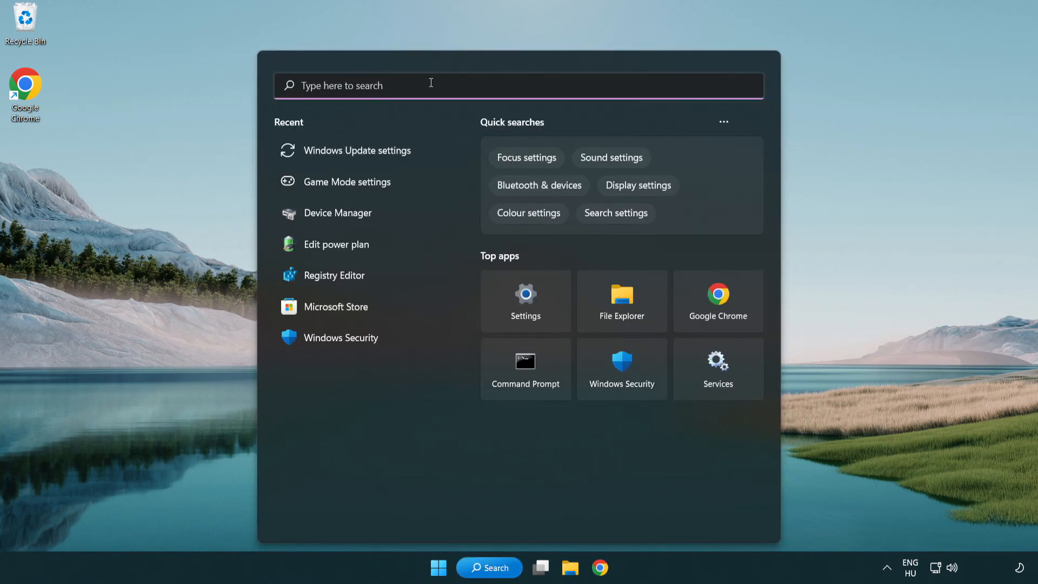
pyautogui.write('regedit')
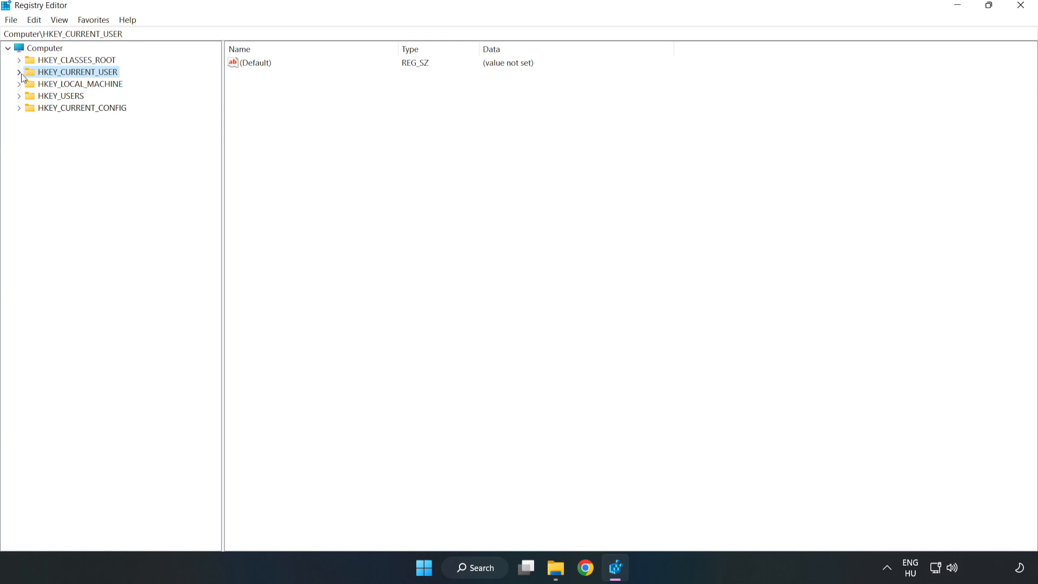
pyautogui.click(20, 72)
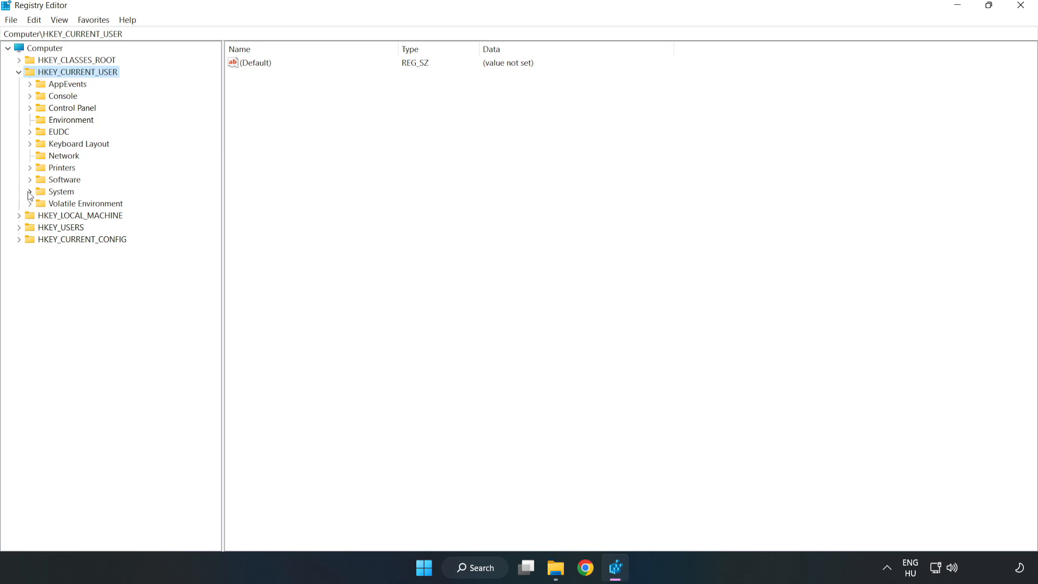
pyautogui.click(29, 193)
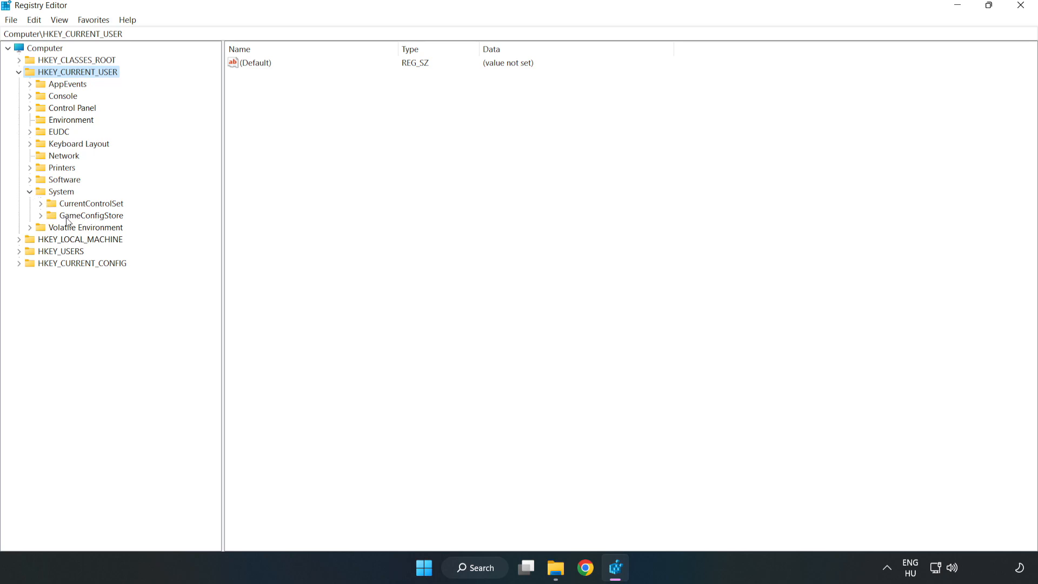
pyautogui.click(93, 215)
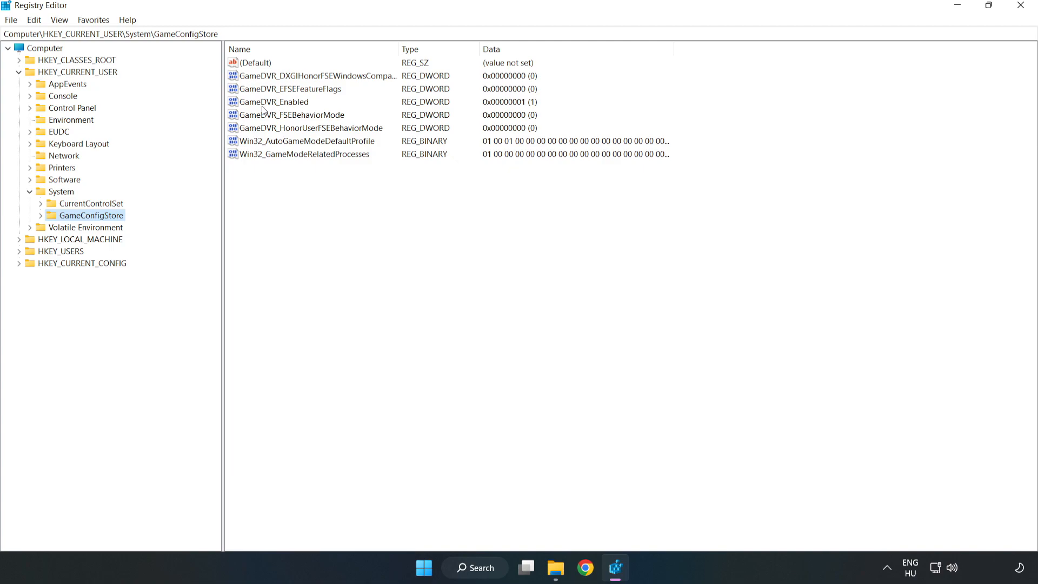
# - Modify GameDVR_Enabled to the value 0
pyautogui.click(273, 102)
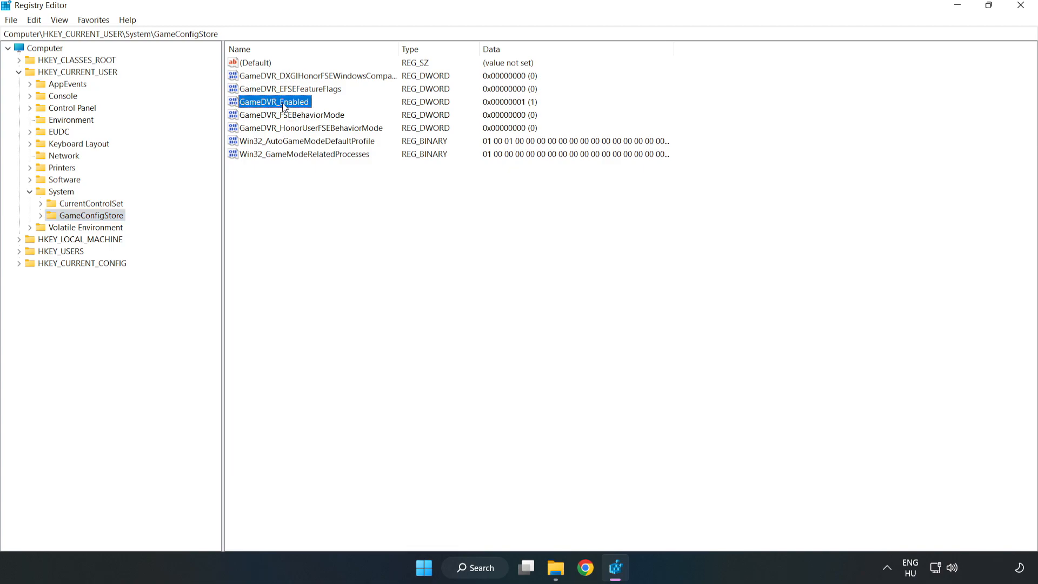
pyautogui.rightClick(274, 101)
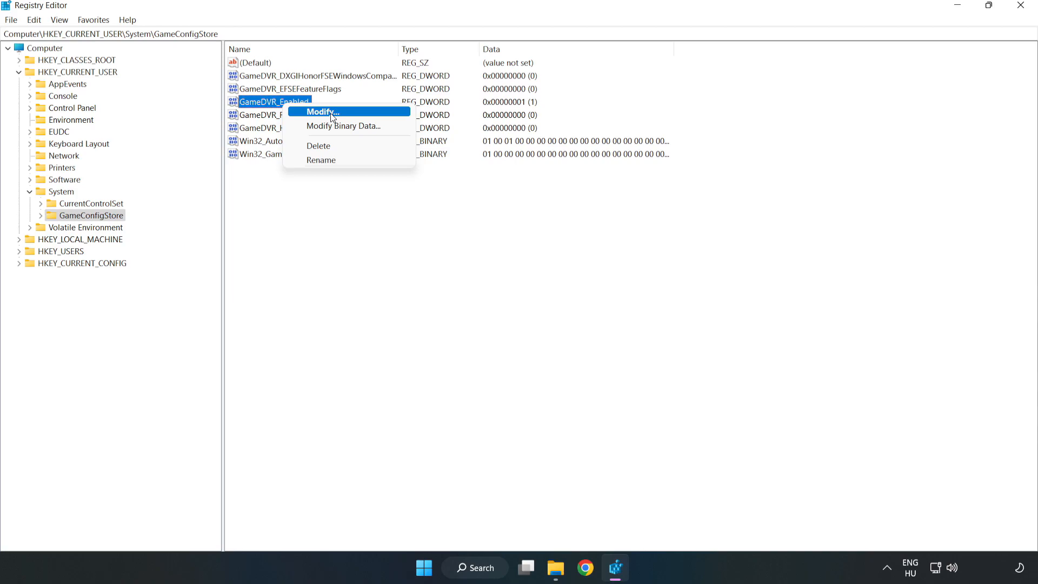
pyautogui.click(320, 112)
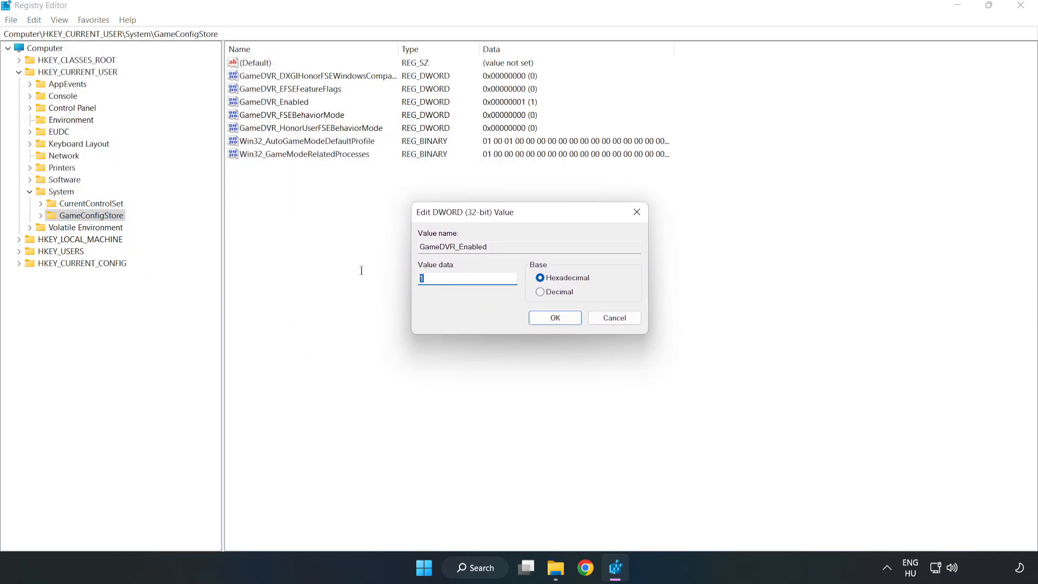
pyautogui.write('0')
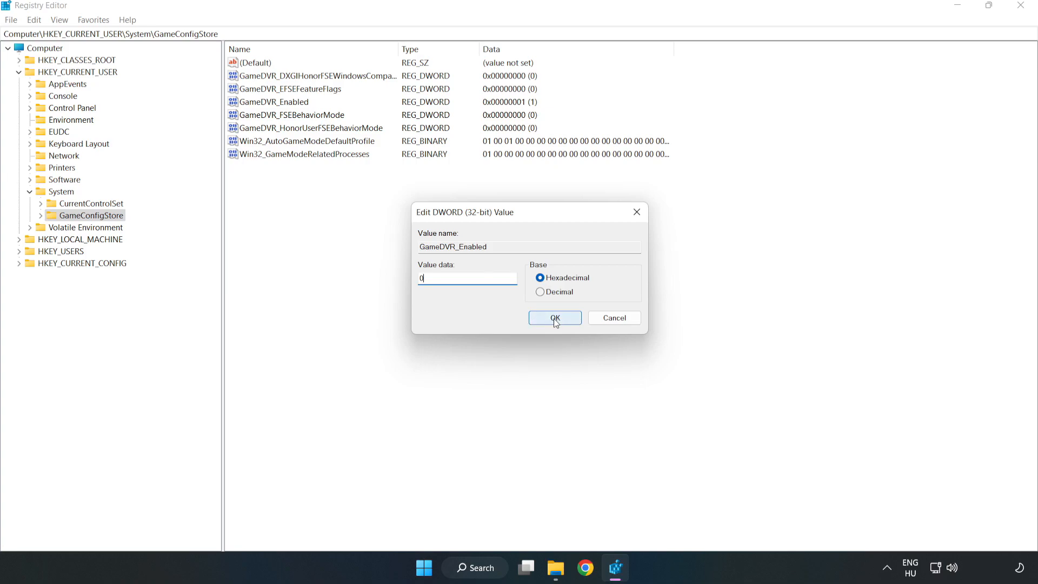
pyautogui.click(555, 317)
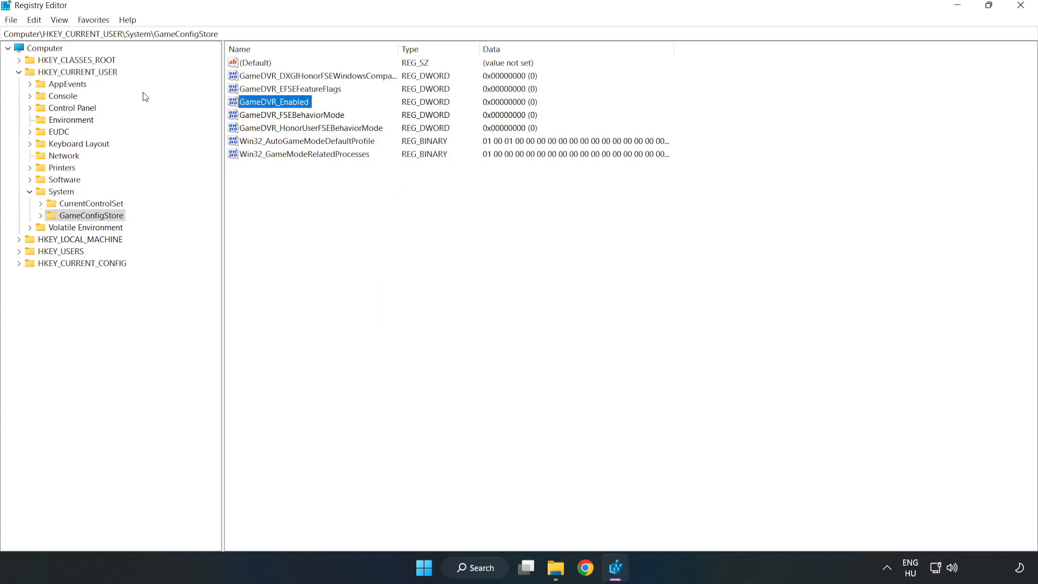
# - Navigate to HKEY_LOCAL_MACHINE > SOFTWARE > Microsoft > PolicyManager > default > ApplicationManagement > AllowGameDVR
pyautogui.click(20, 71)
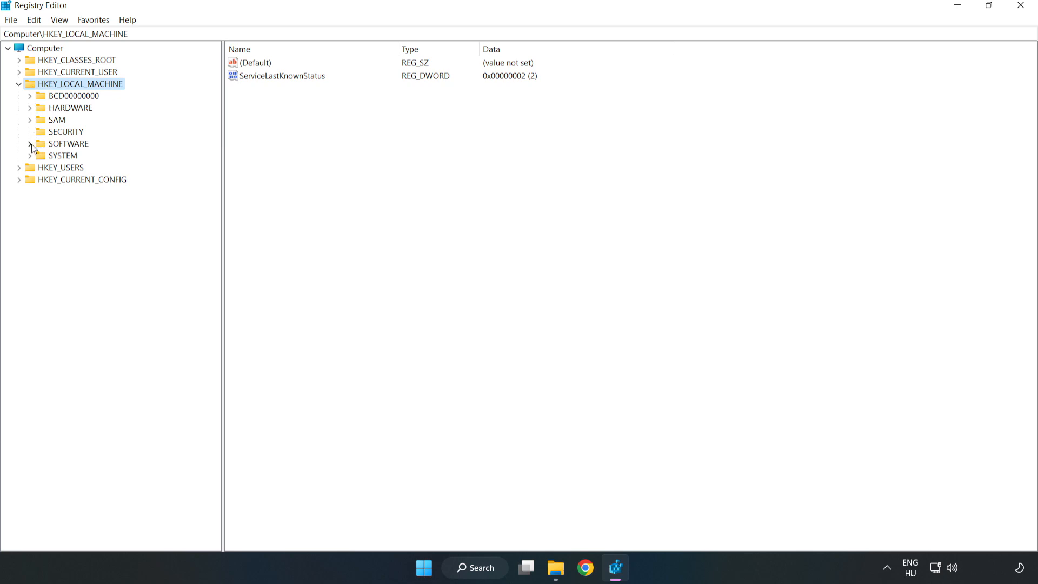
pyautogui.click(30, 143)
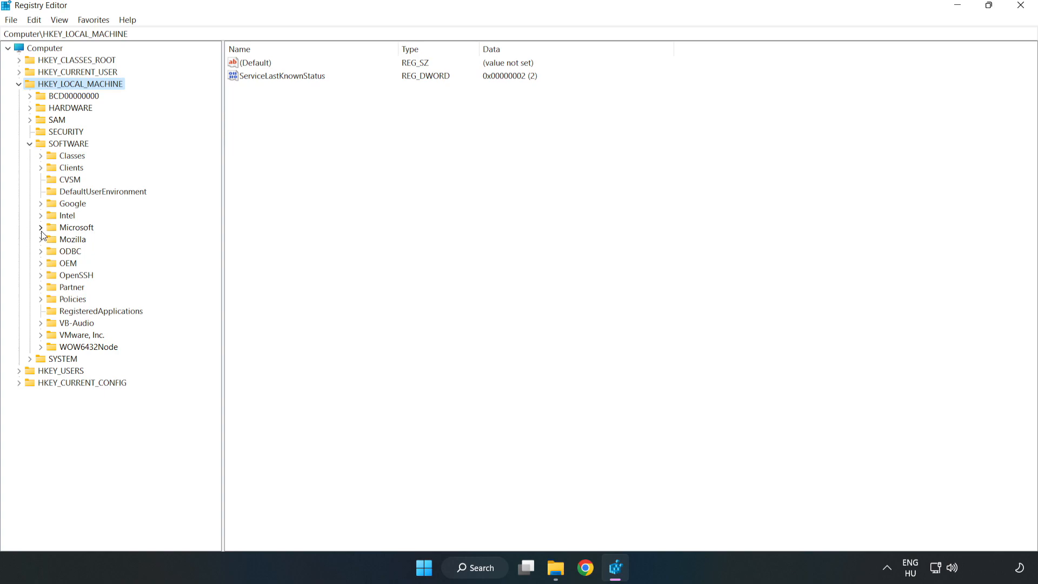
pyautogui.click(41, 227)
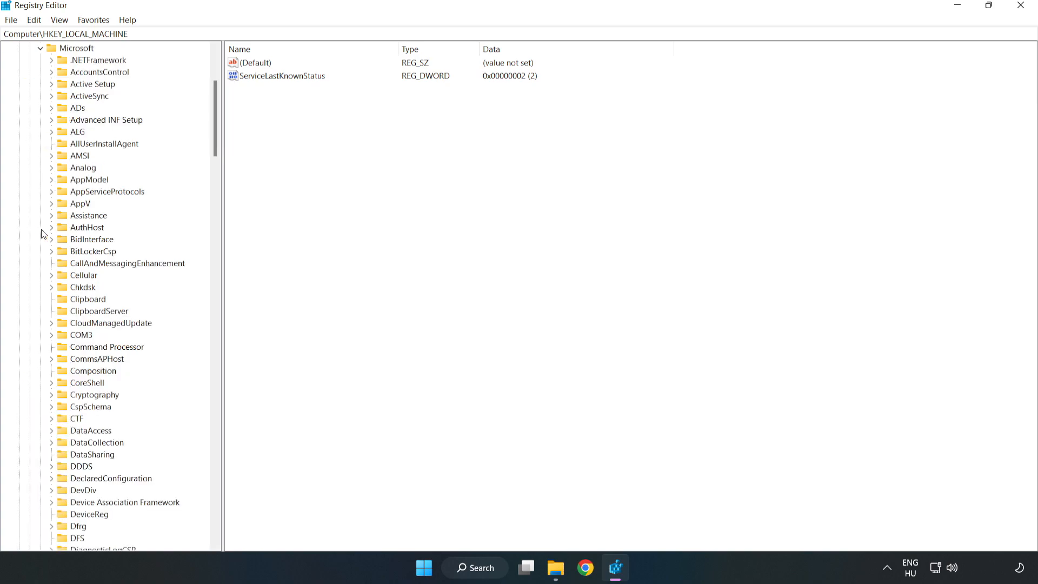
pyautogui.moveTo(129, 190)
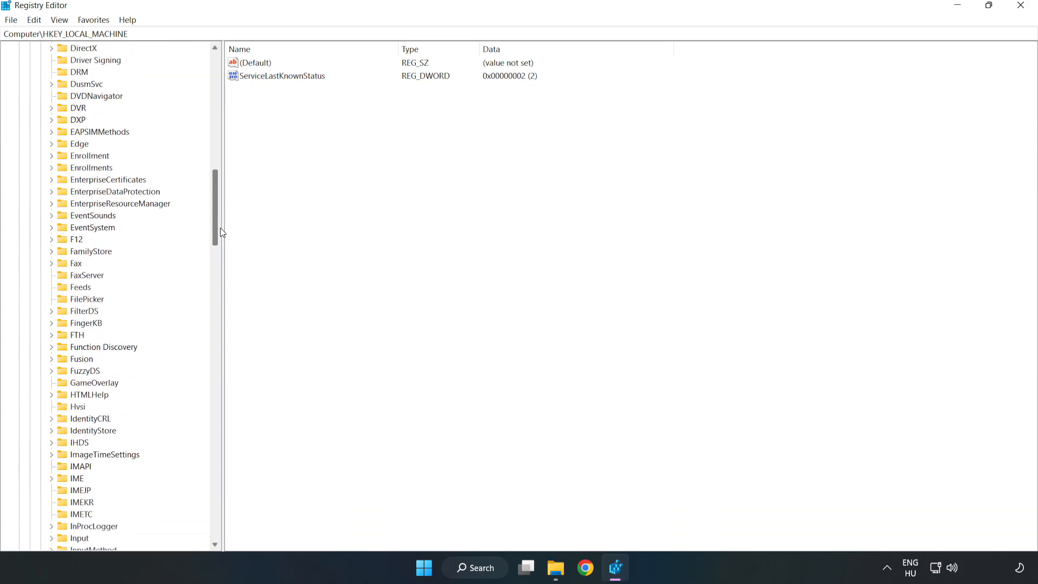
pyautogui.scroll(-3)
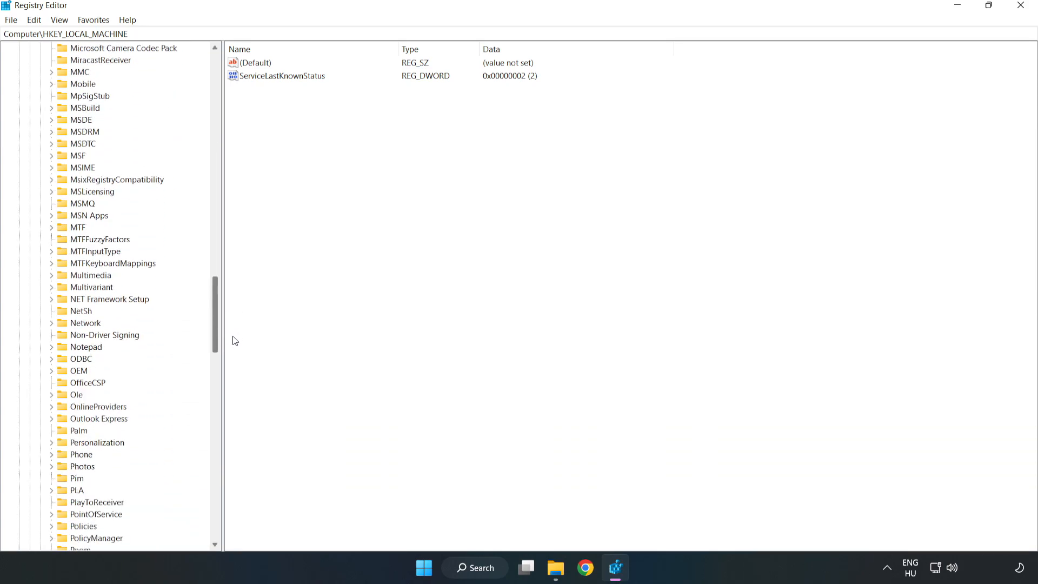
pyautogui.scroll(-3)
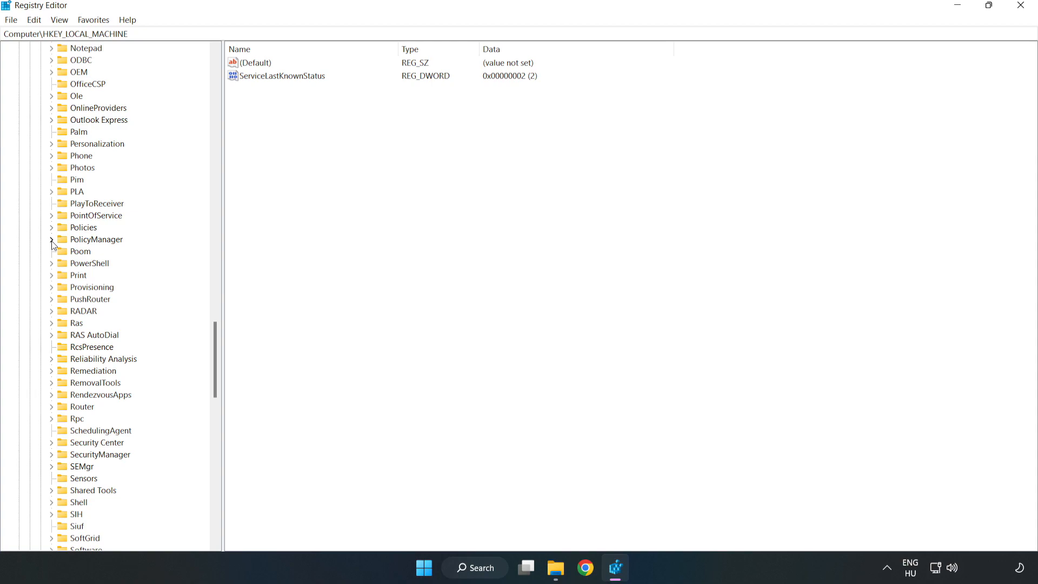
pyautogui.click(52, 239)
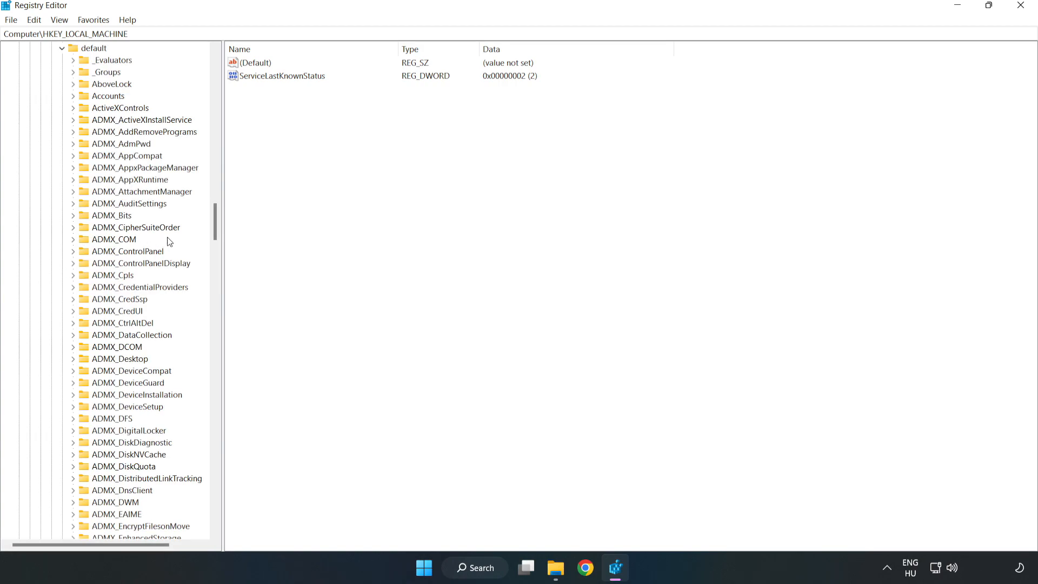
pyautogui.scroll(-3)
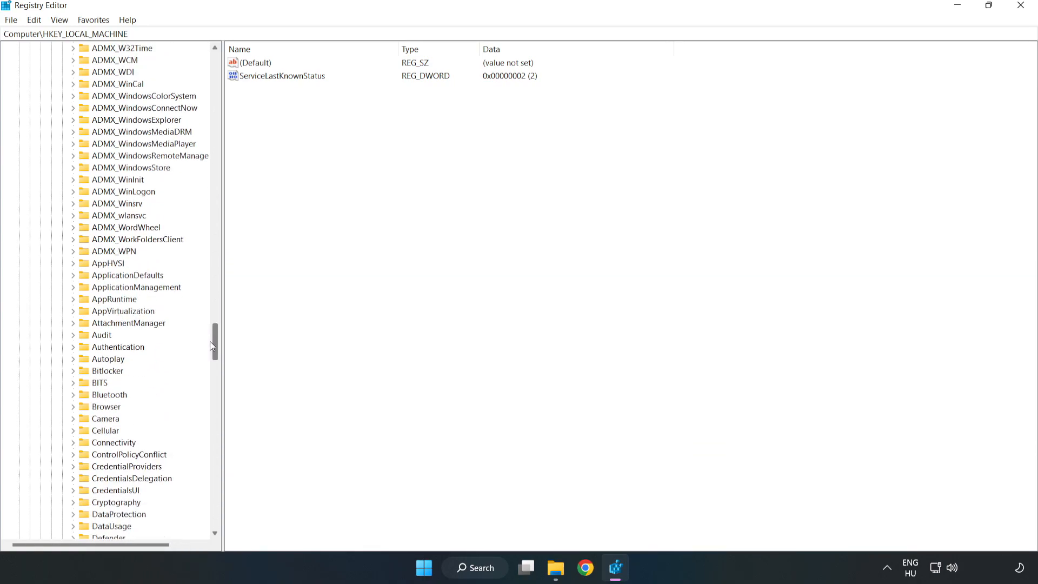
pyautogui.scroll(-3)
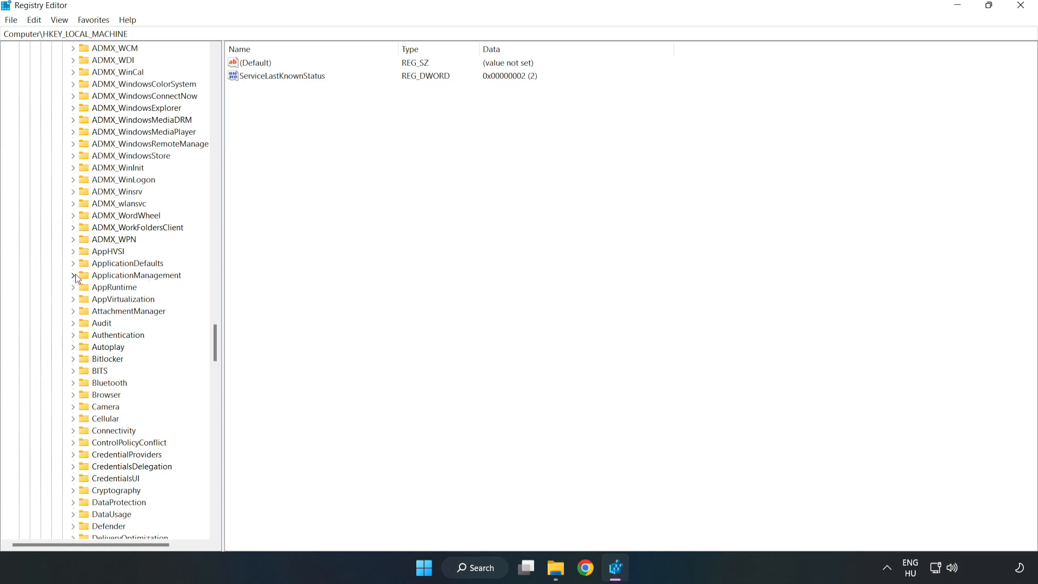
pyautogui.click(73, 275)
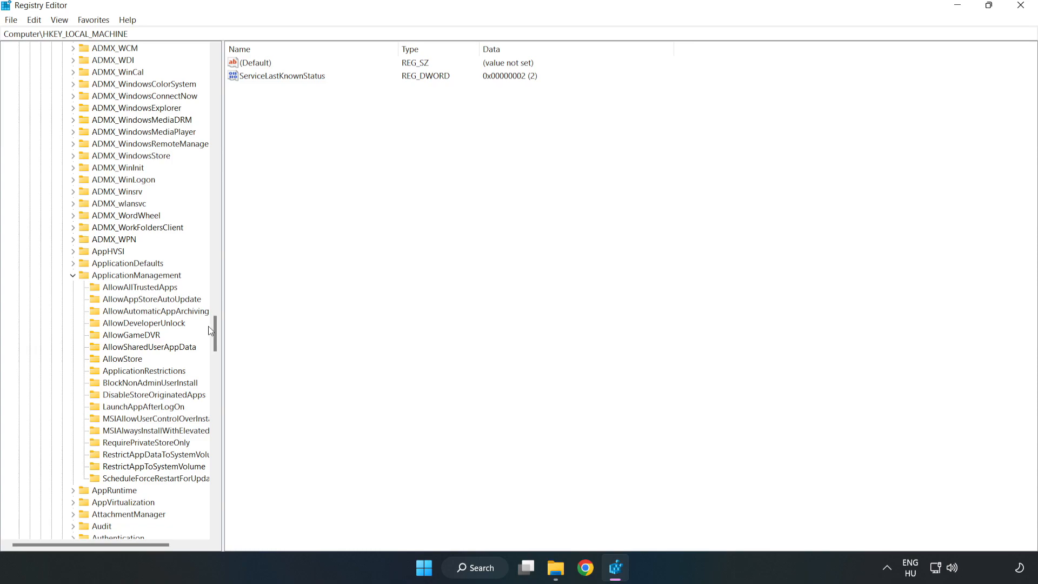
pyautogui.moveTo(137, 340)
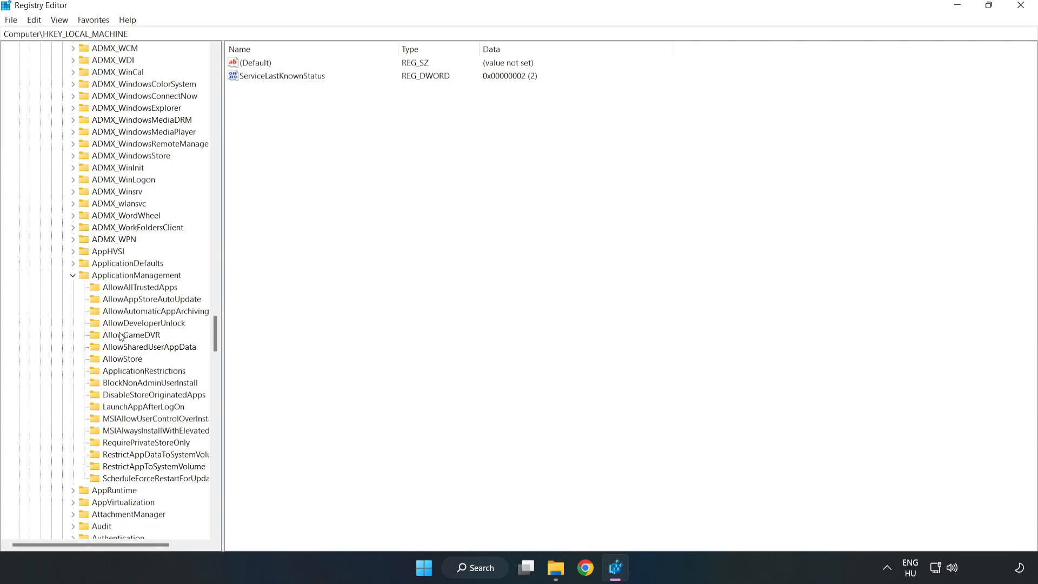
pyautogui.click(130, 334)
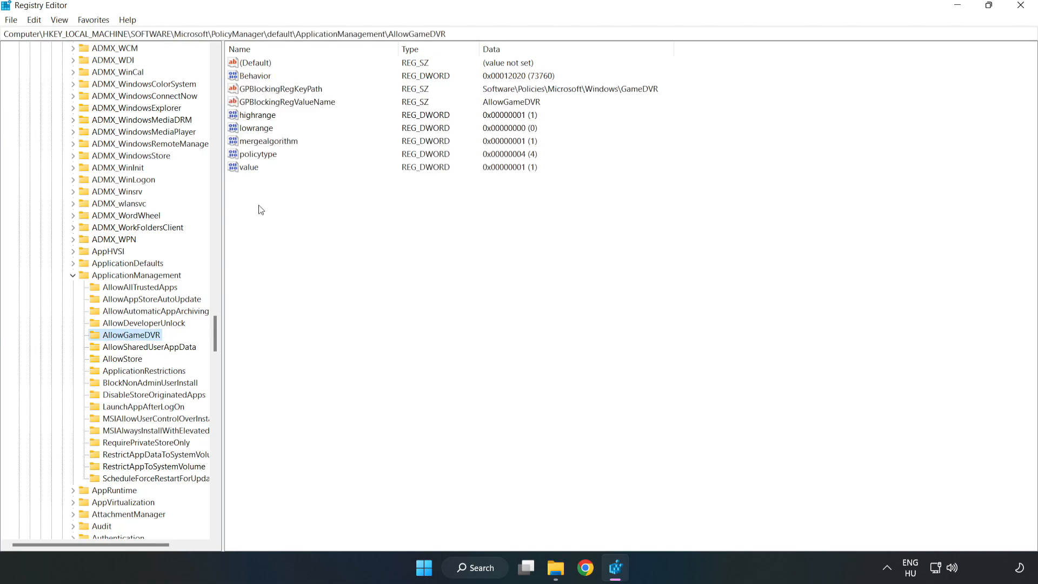
# - Modify the entry named value under AllowGameDVR to 0
pyautogui.click(249, 167)
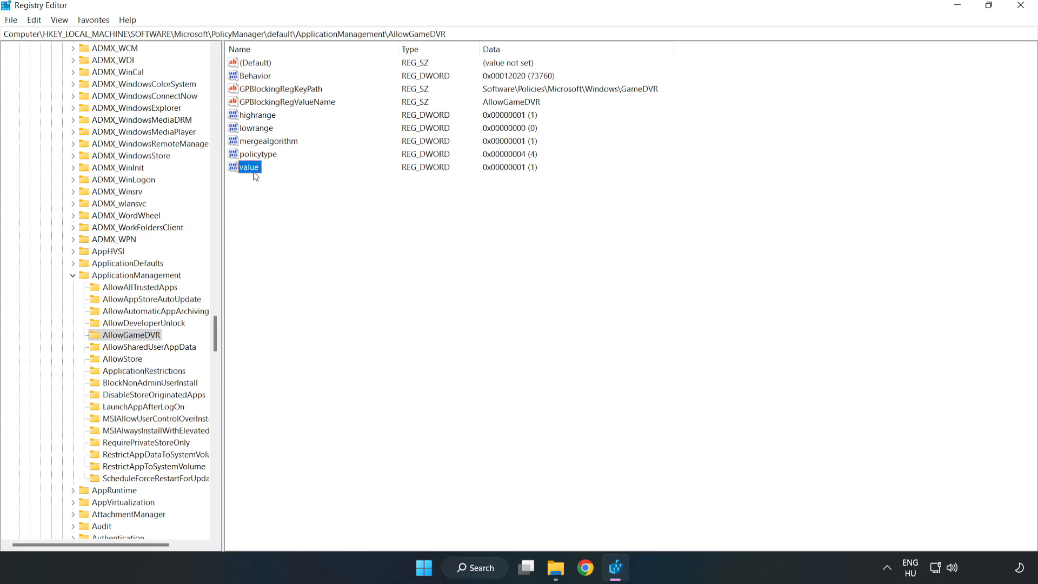
pyautogui.rightClick(248, 166)
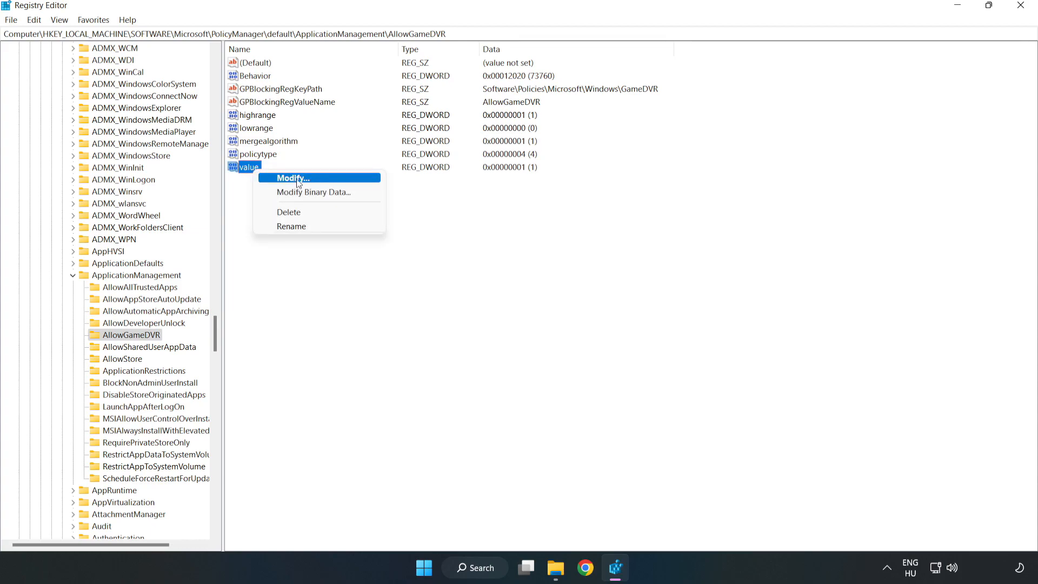
pyautogui.click(288, 177)
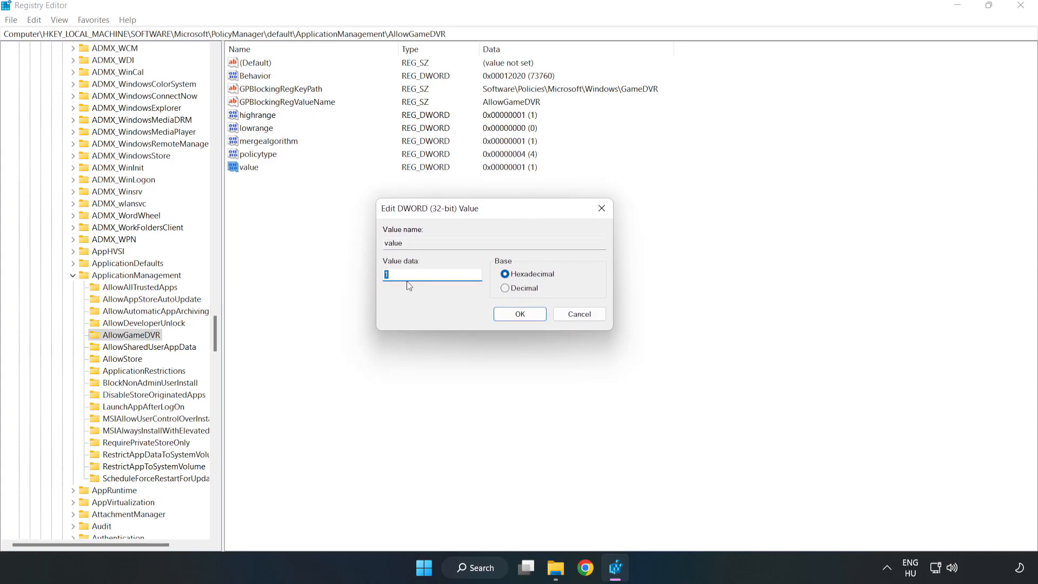
pyautogui.write('0')
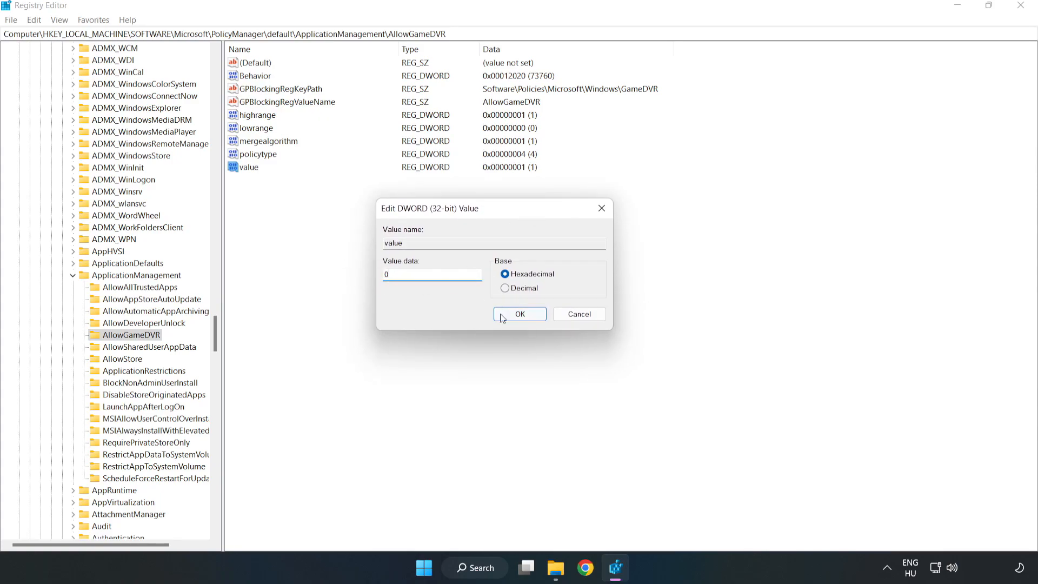
pyautogui.click(519, 313)
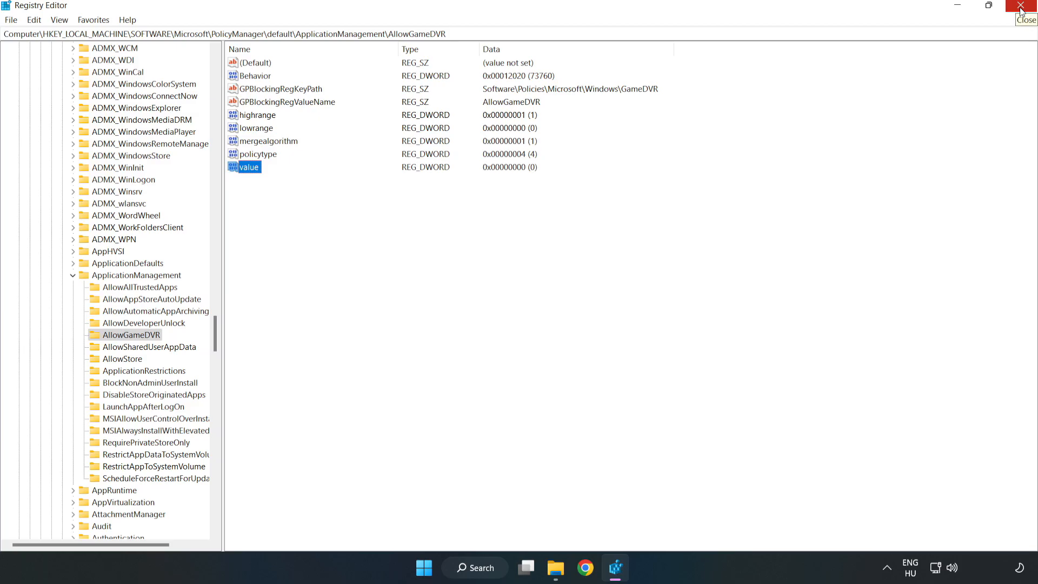
# - Download dxwebsetup.exe from the Microsoft Download Center DirectX page in Chrome
pyautogui.click(1025, 5)
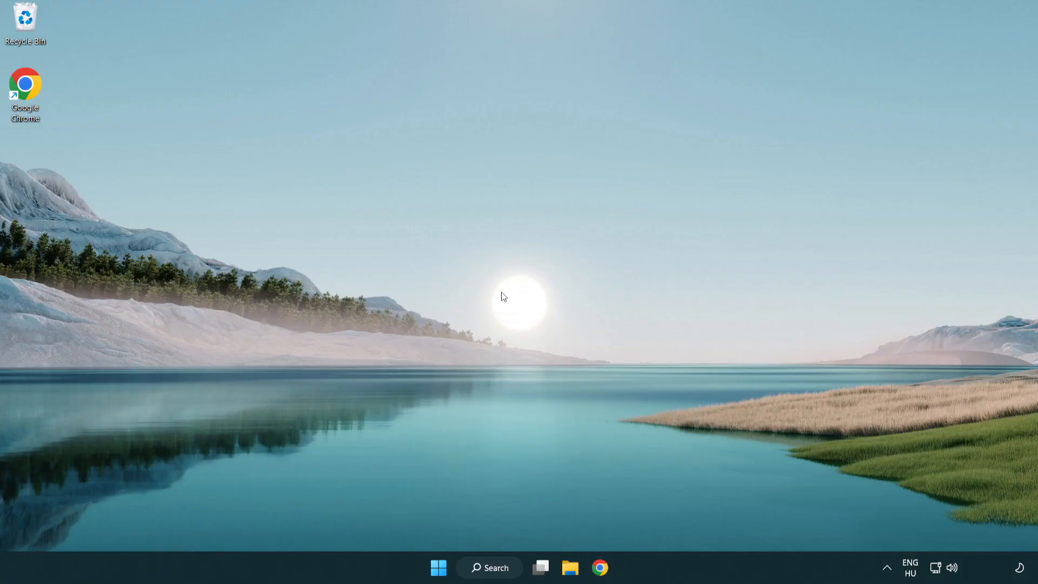
pyautogui.moveTo(600, 567)
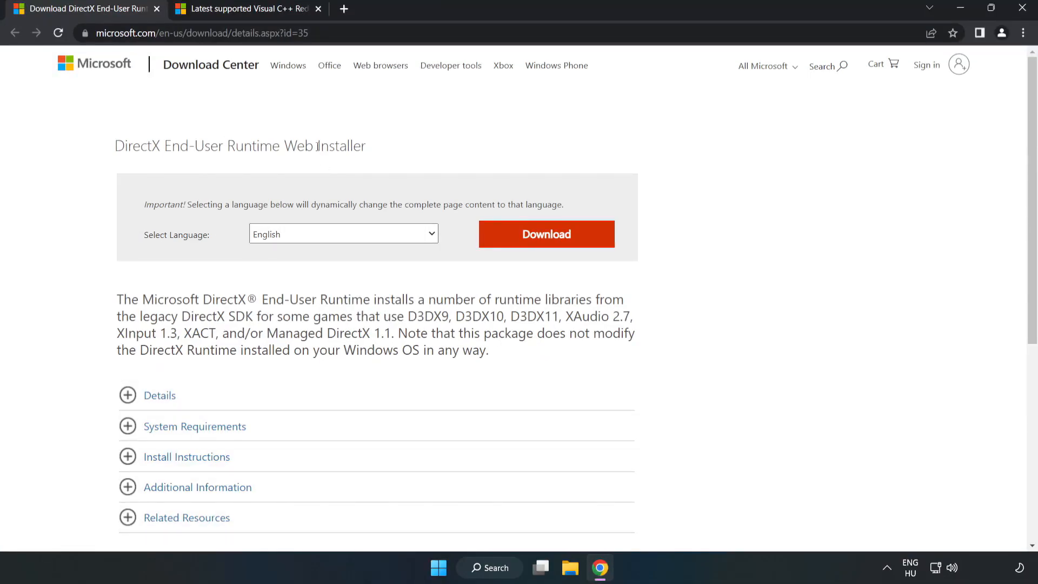
pyautogui.click(199, 34)
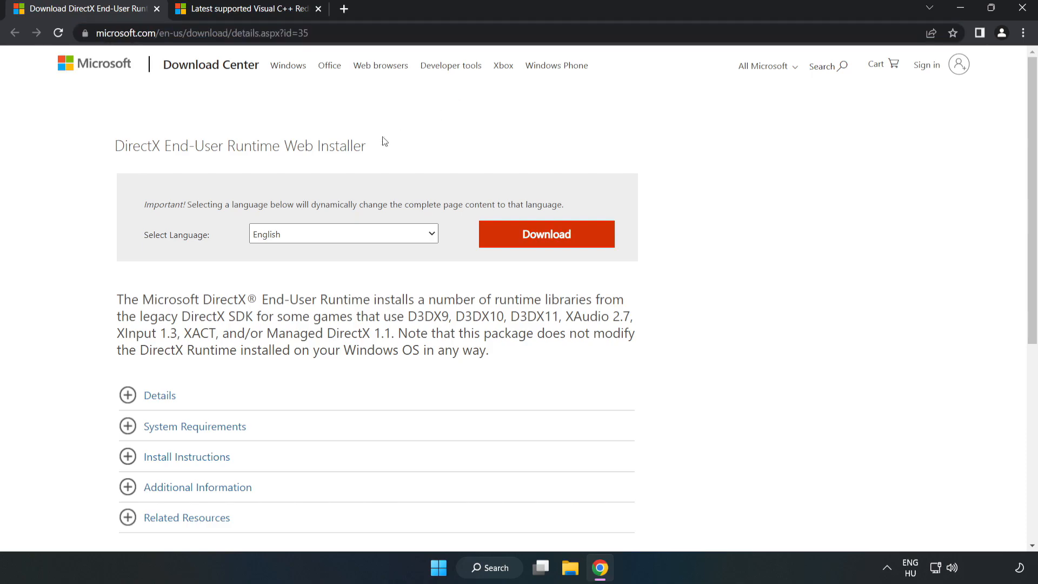
pyautogui.moveTo(553, 247)
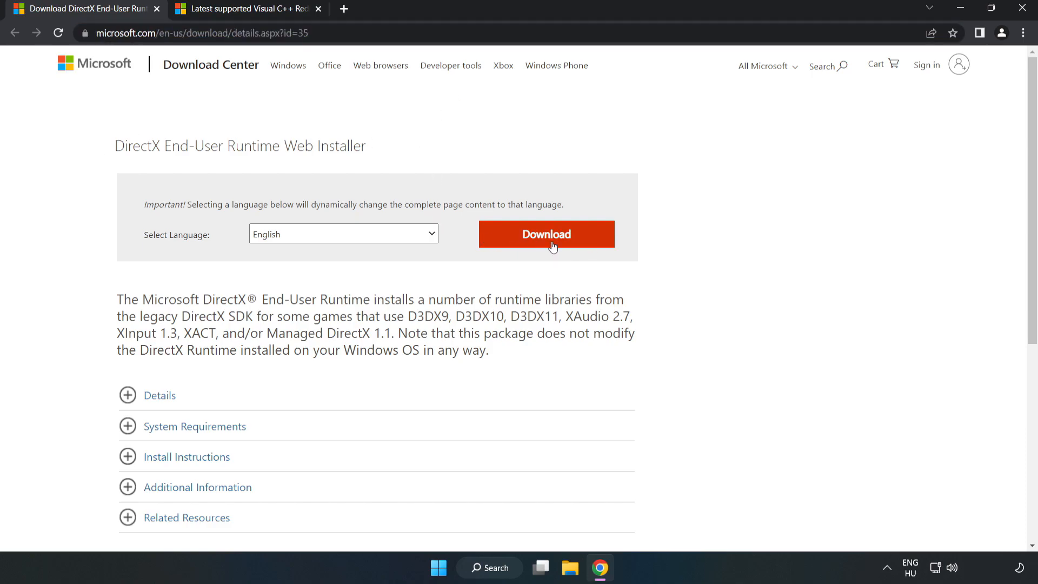
pyautogui.click(545, 234)
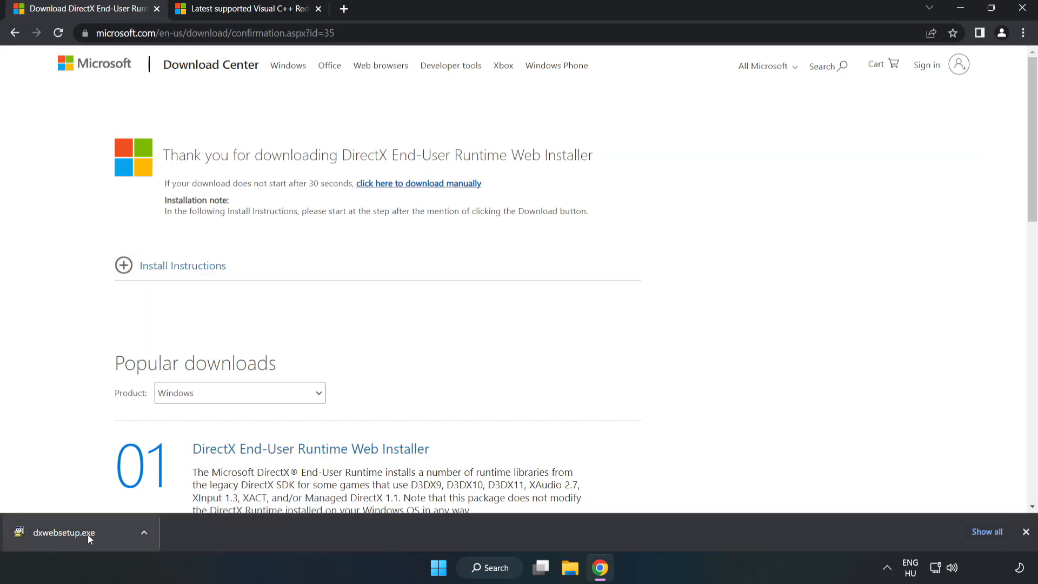
pyautogui.click(64, 532)
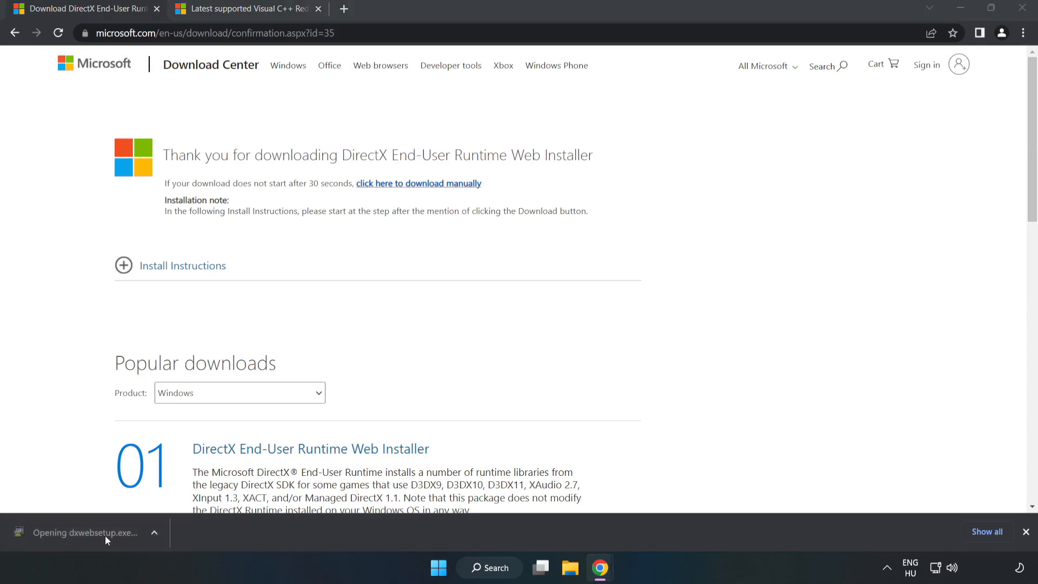
pyautogui.moveTo(109, 536)
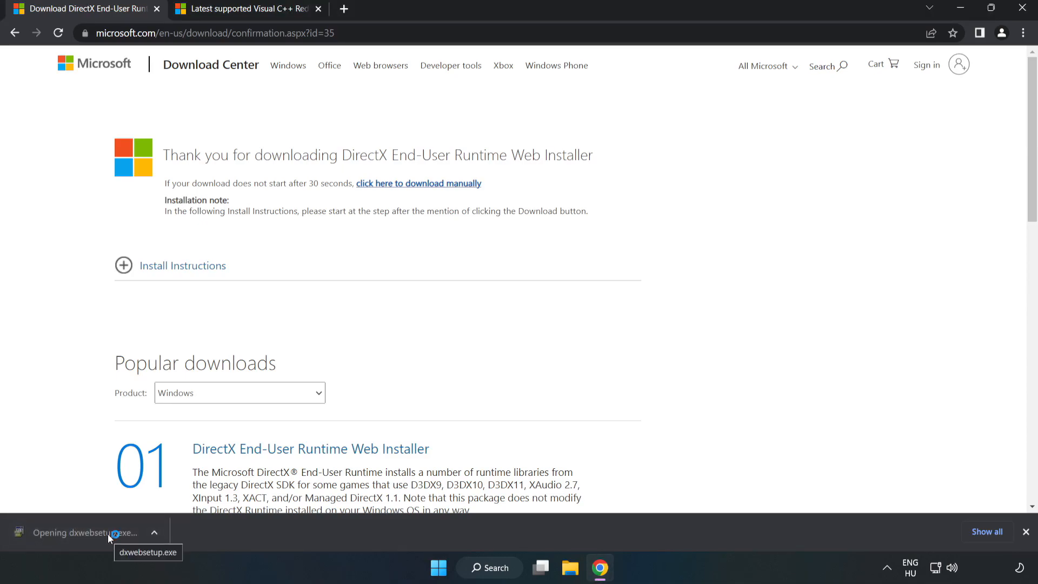
# - Run the DirectX installer, accepting the license and unticking the Bing Bar, through to Finish
pyautogui.click(85, 532)
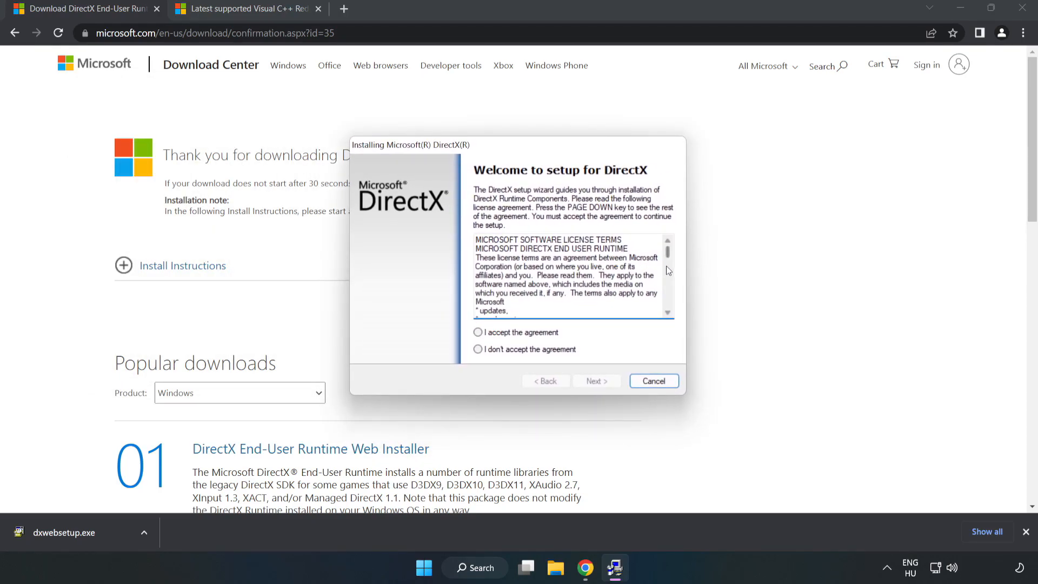
pyautogui.scroll(-3)
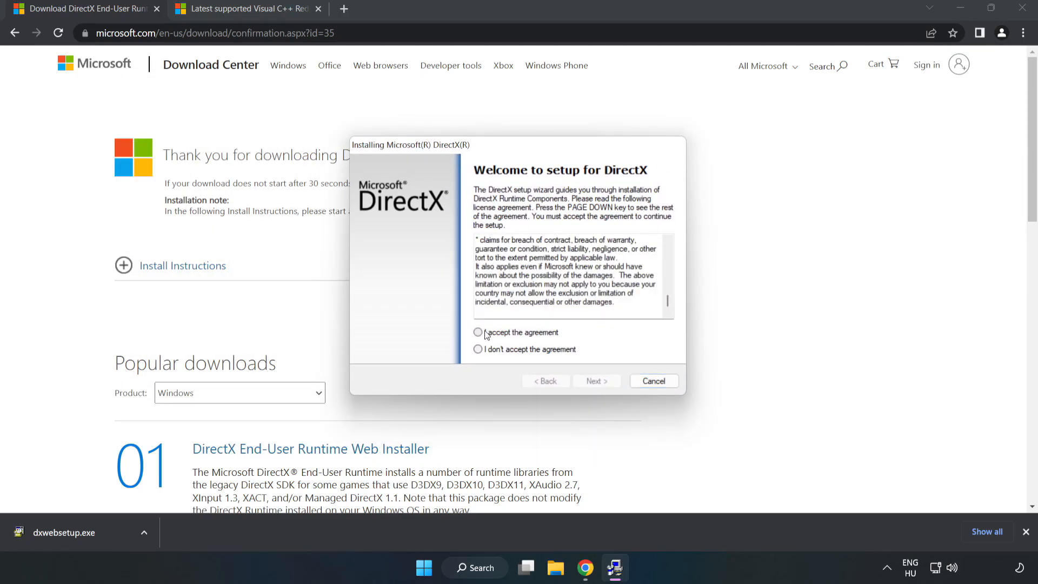
pyautogui.click(478, 332)
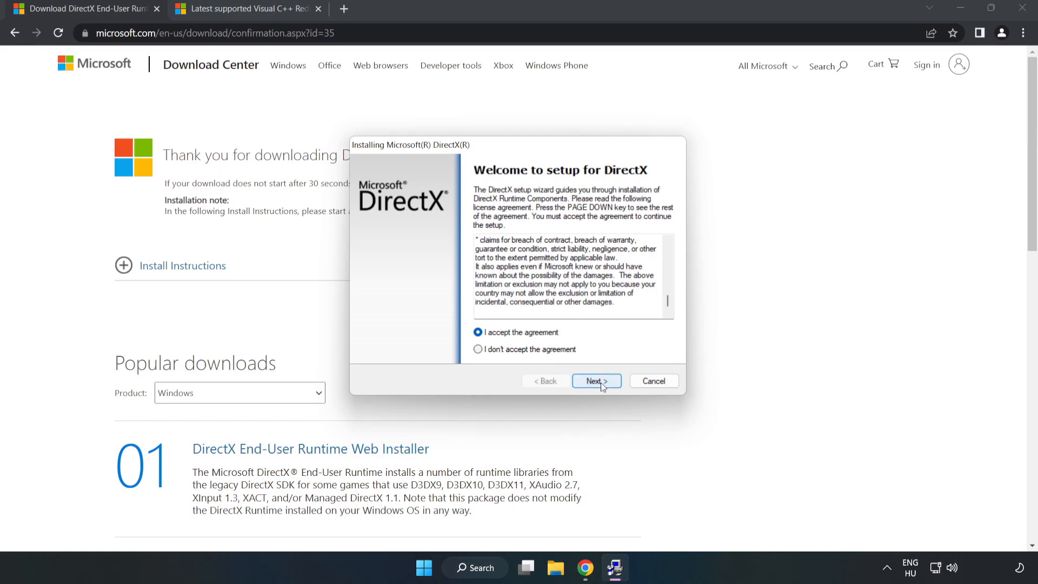
pyautogui.click(594, 381)
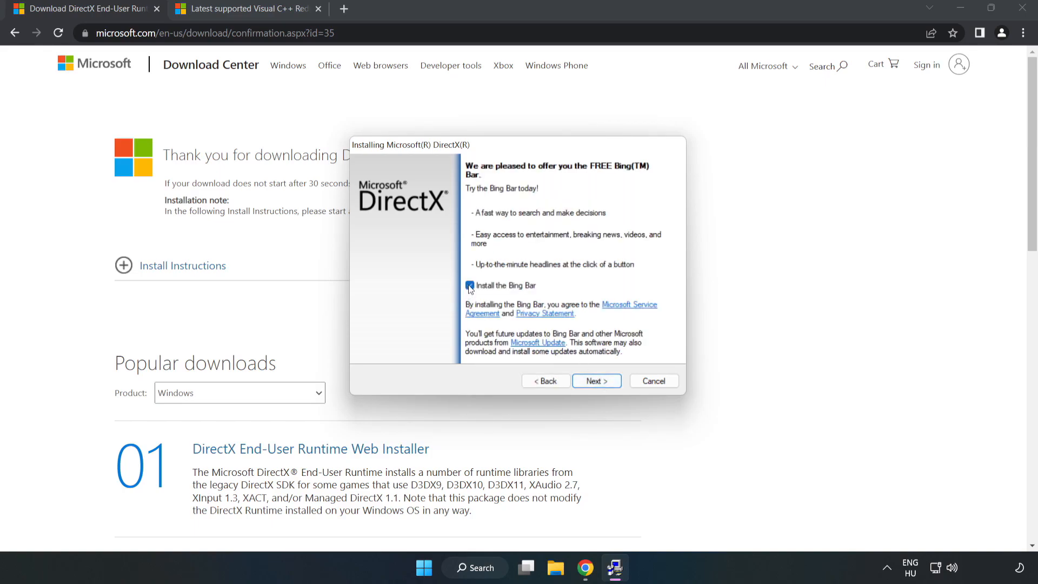
pyautogui.click(469, 284)
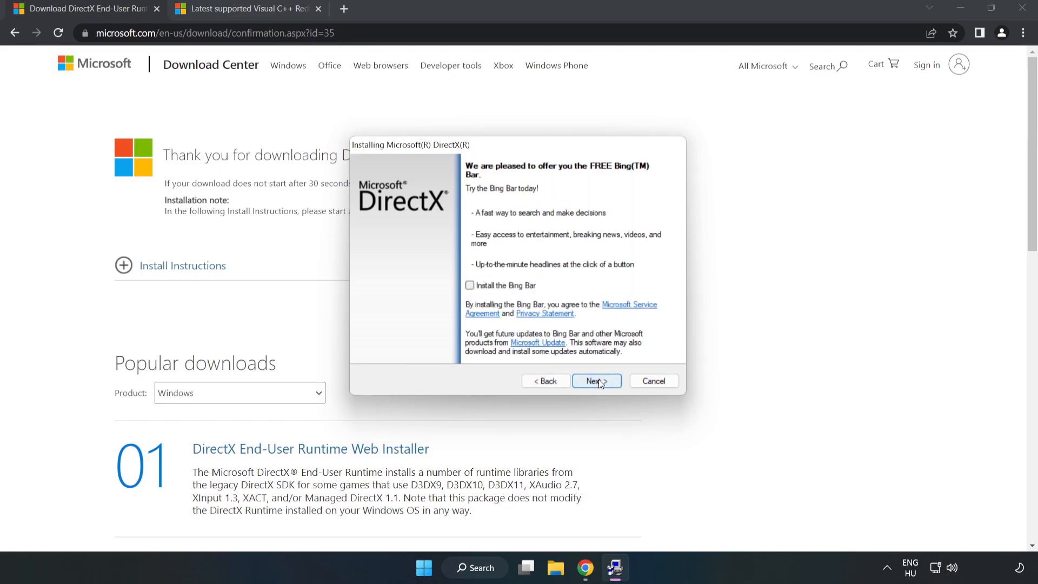
pyautogui.click(595, 381)
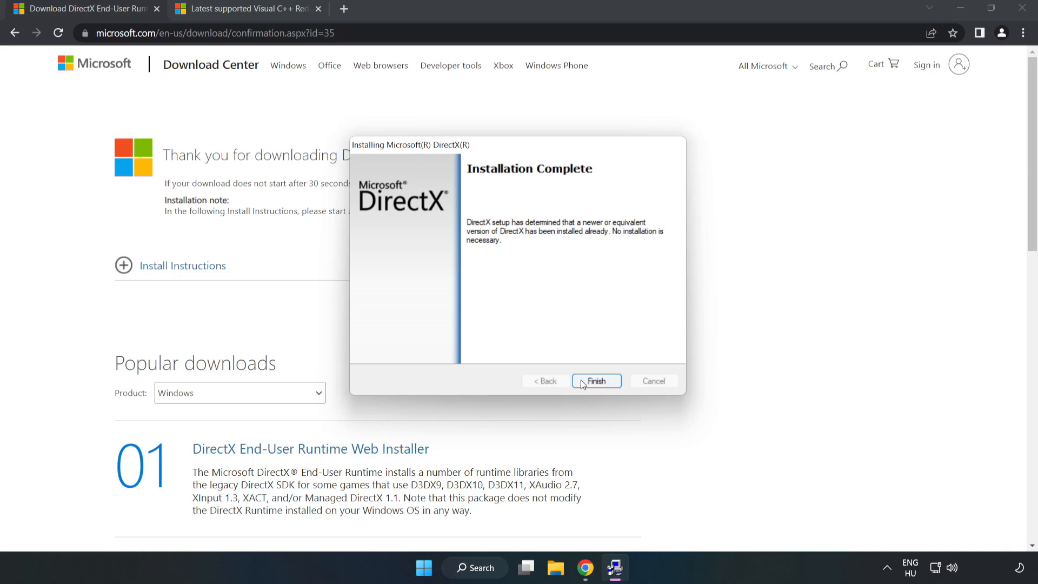
pyautogui.click(594, 381)
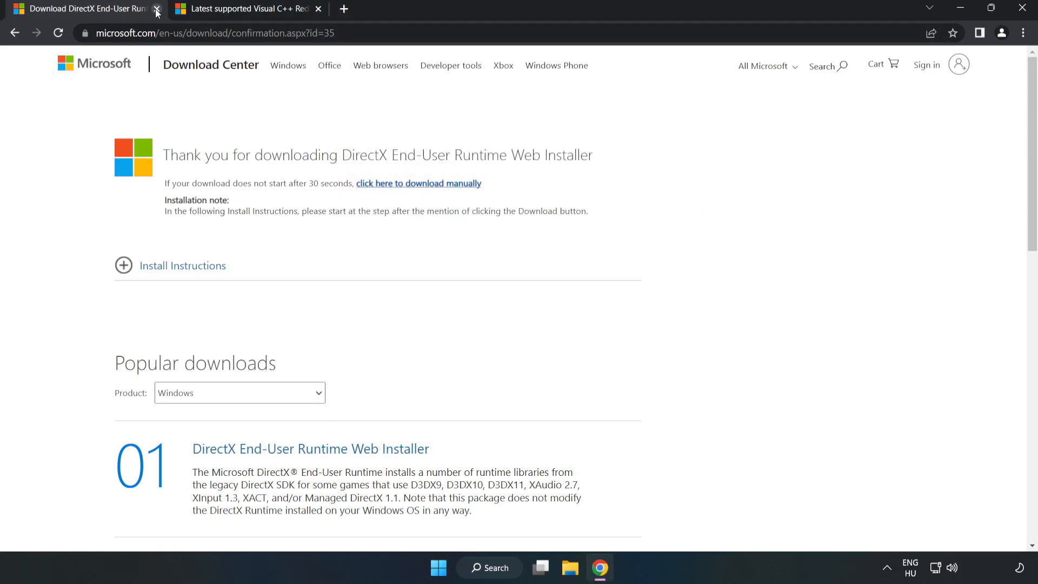
# - Download the arm64, x86 and x64 vc_redist installers from the Visual Studio 2015-2022 table
pyautogui.click(157, 12)
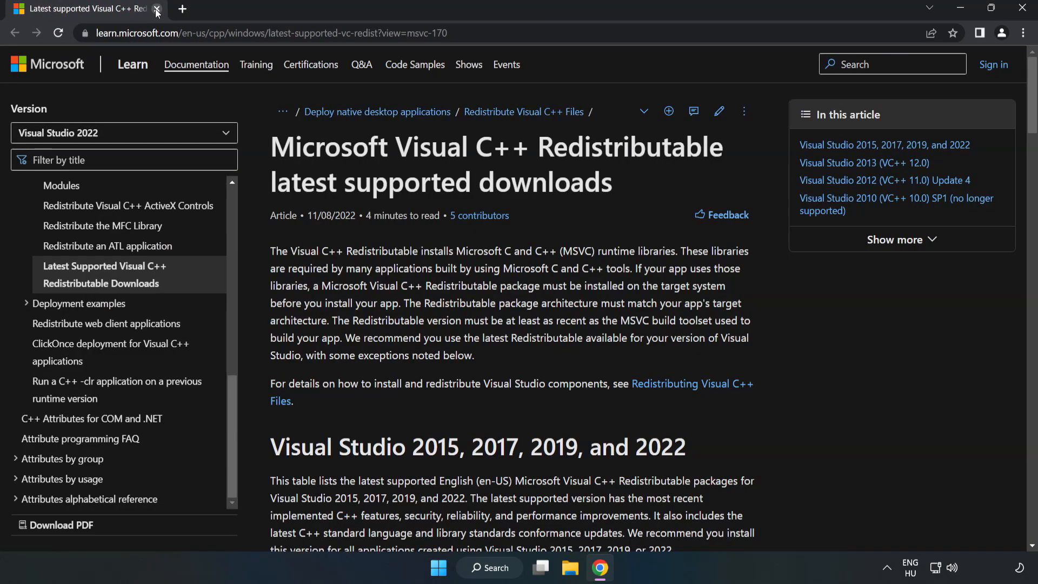
pyautogui.click(265, 33)
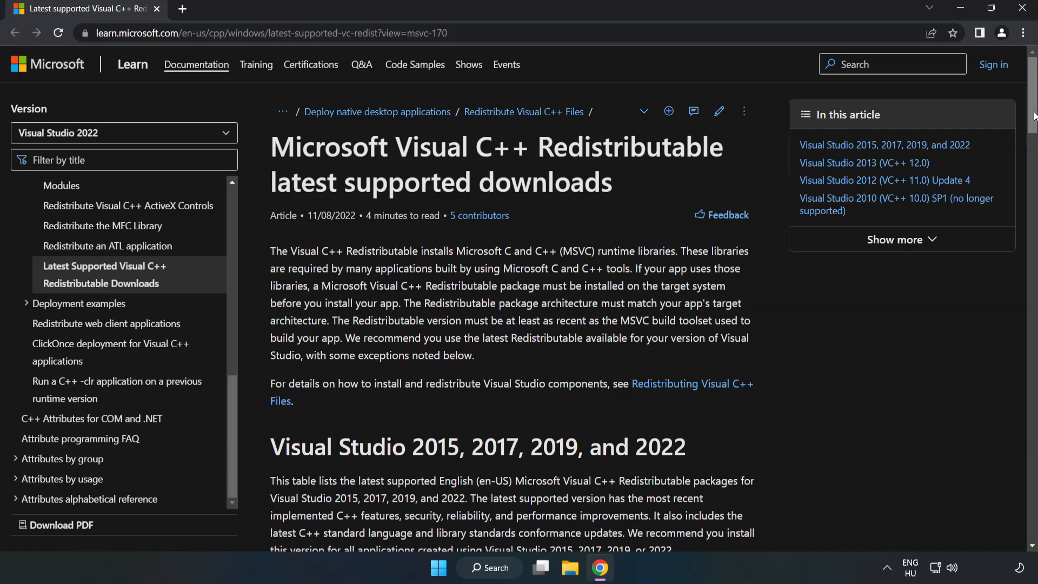
pyautogui.scroll(-3)
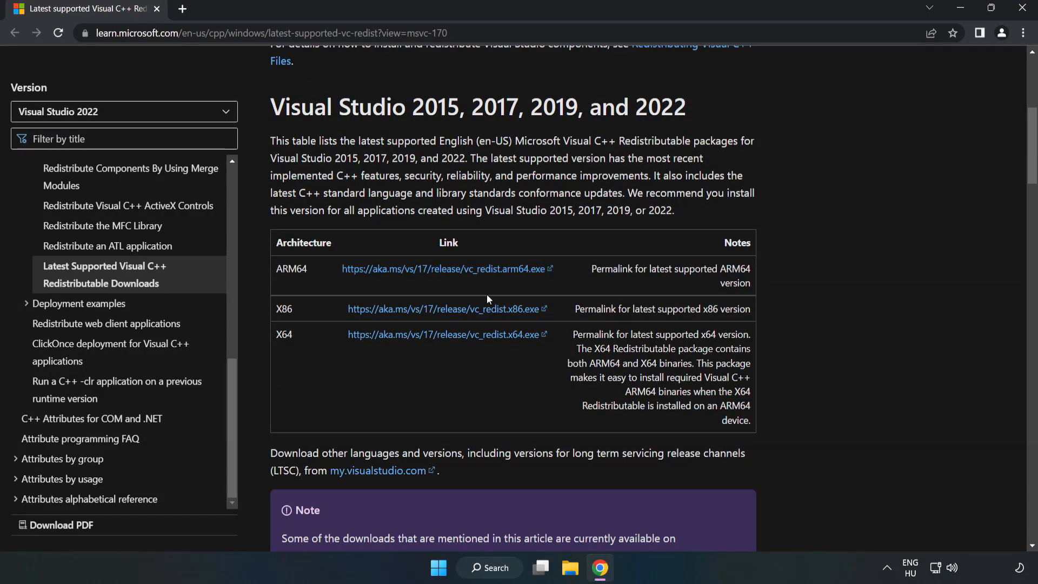
pyautogui.click(443, 308)
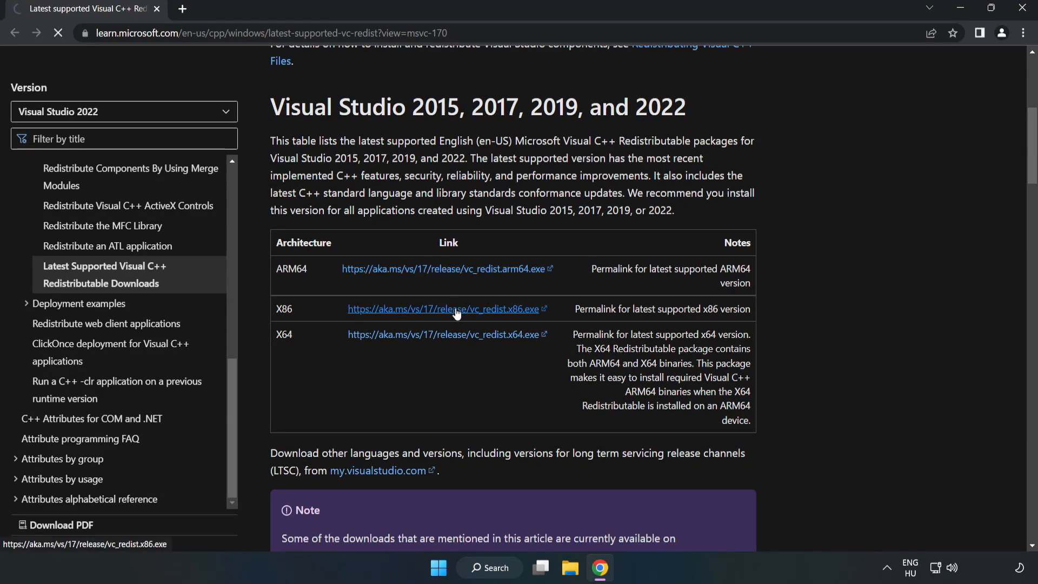
pyautogui.click(447, 308)
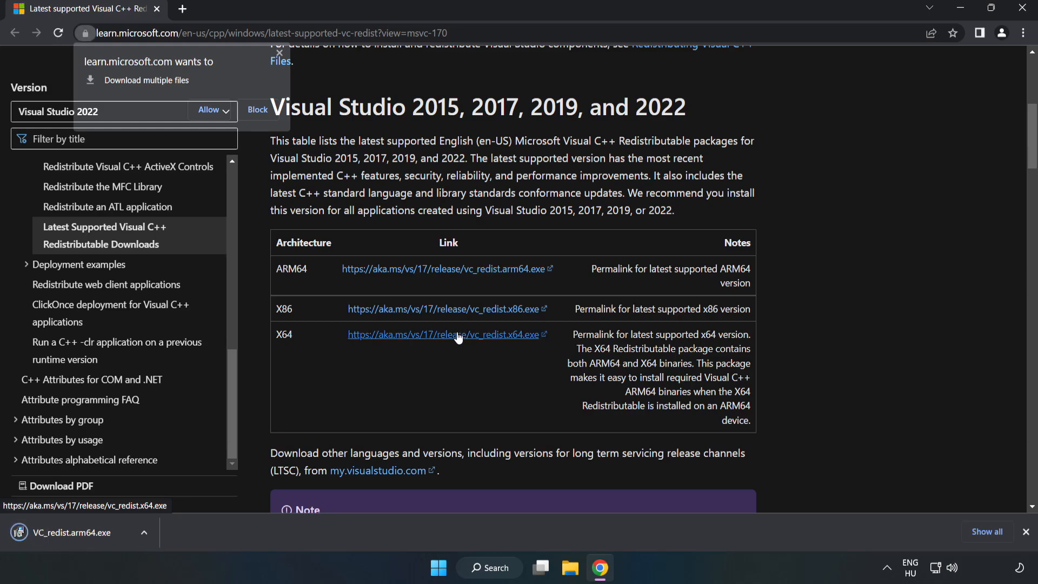
pyautogui.click(208, 111)
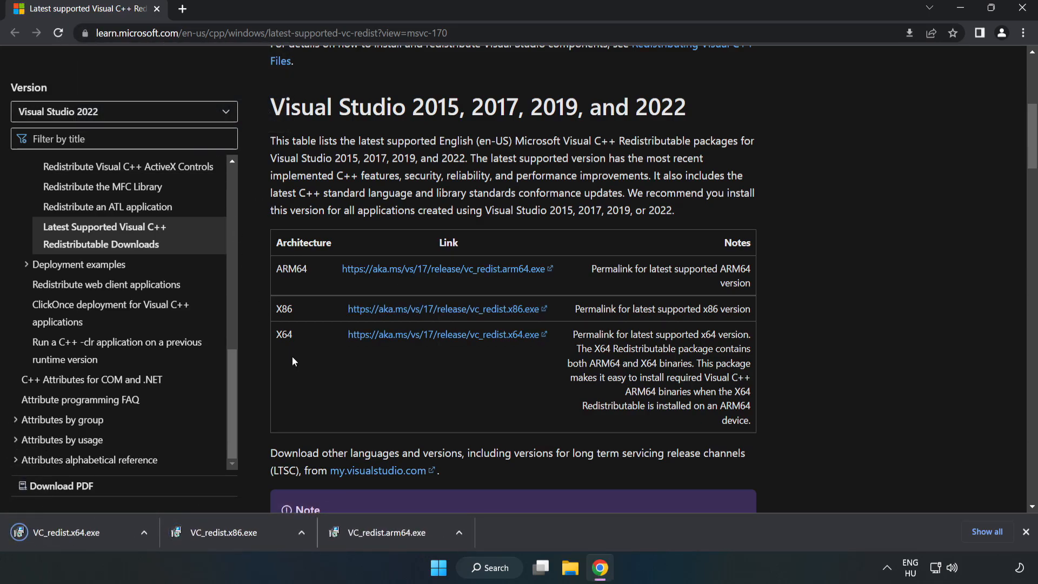
# - Run the Arm64 Visual C++ 2015-2022 installer, accept the license; it fails as unsupported, close it
pyautogui.click(387, 532)
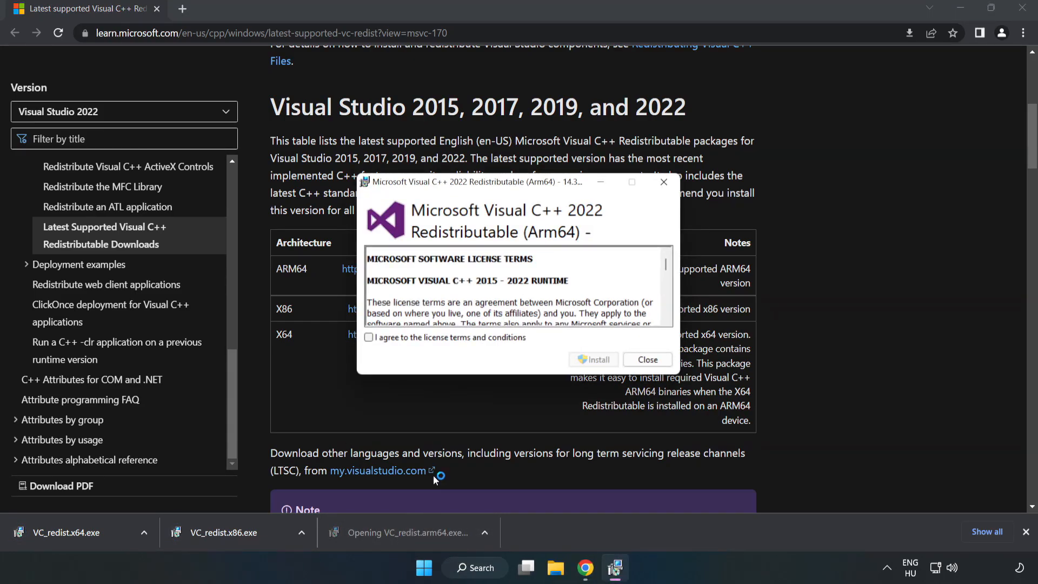
pyautogui.scroll(-3)
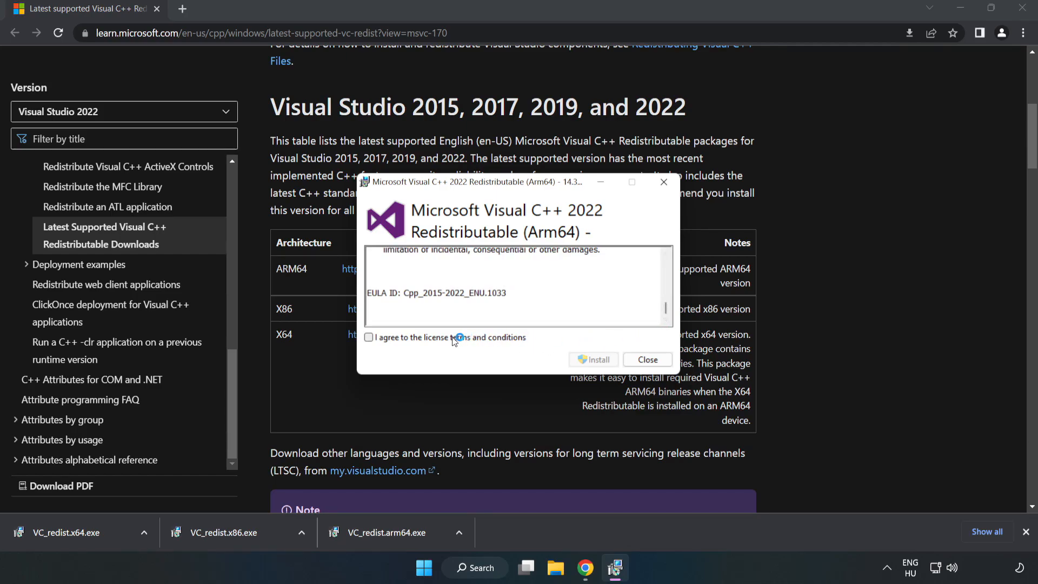
pyautogui.click(367, 337)
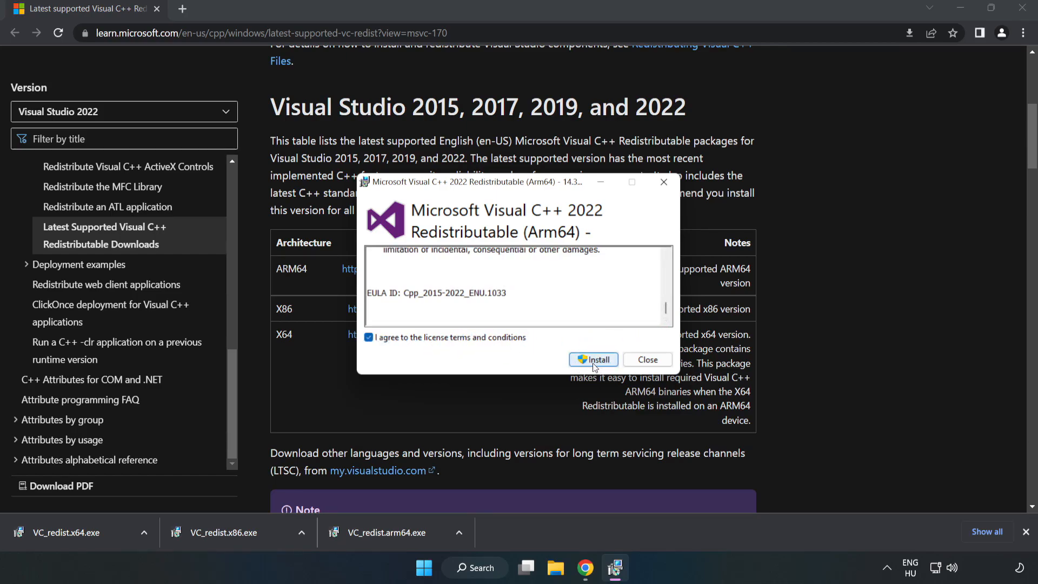
pyautogui.click(593, 359)
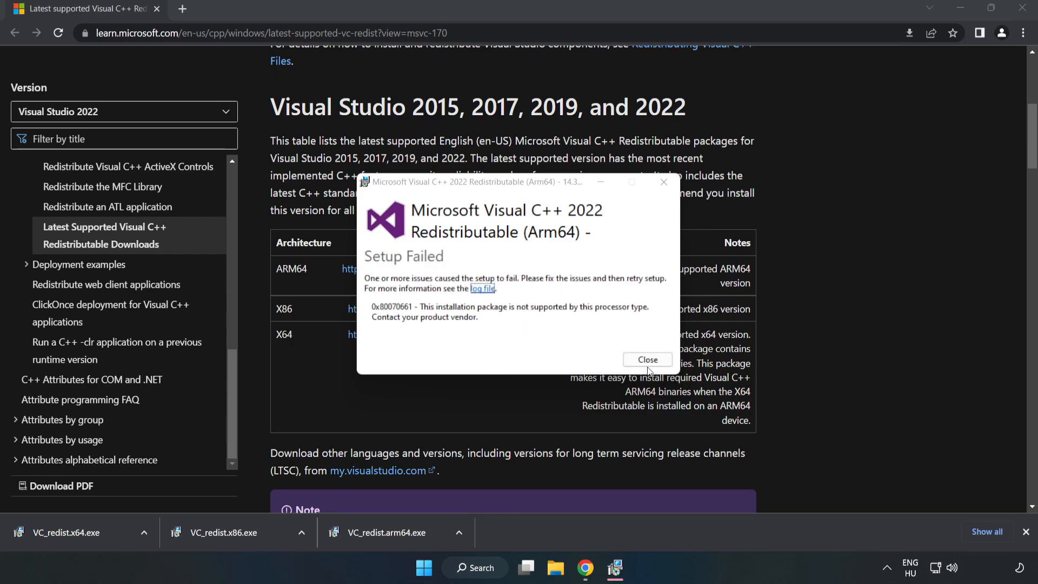
pyautogui.click(646, 359)
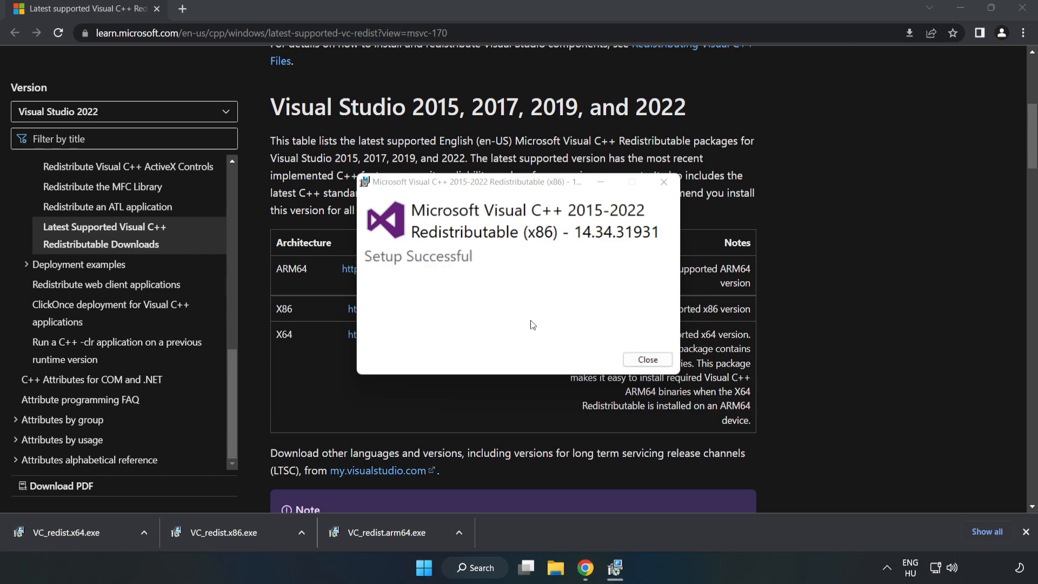
# - Close the successful x86 setup, install the x64 redistributable and close it without restarting
pyautogui.click(647, 359)
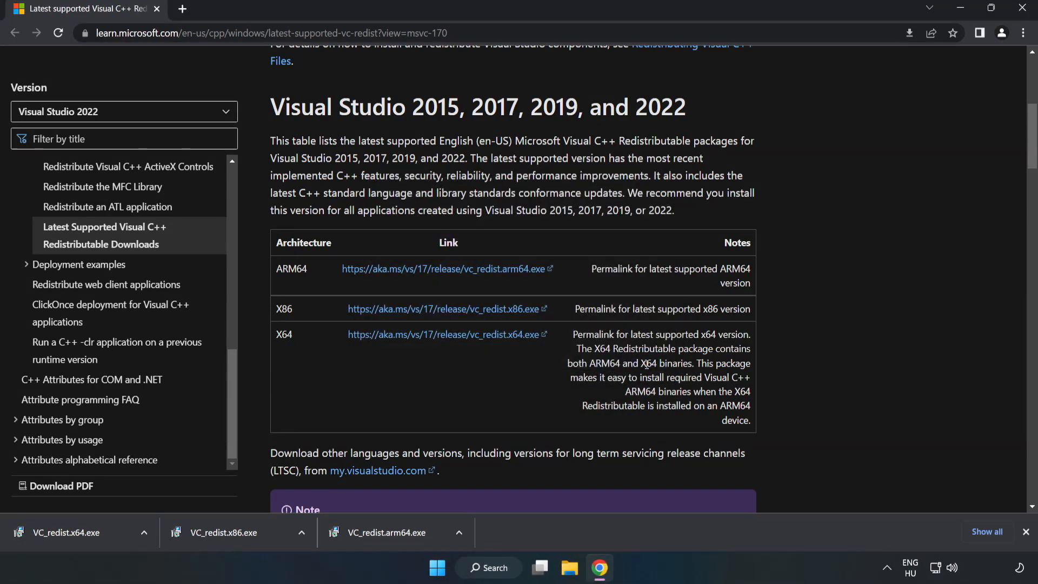
pyautogui.click(72, 532)
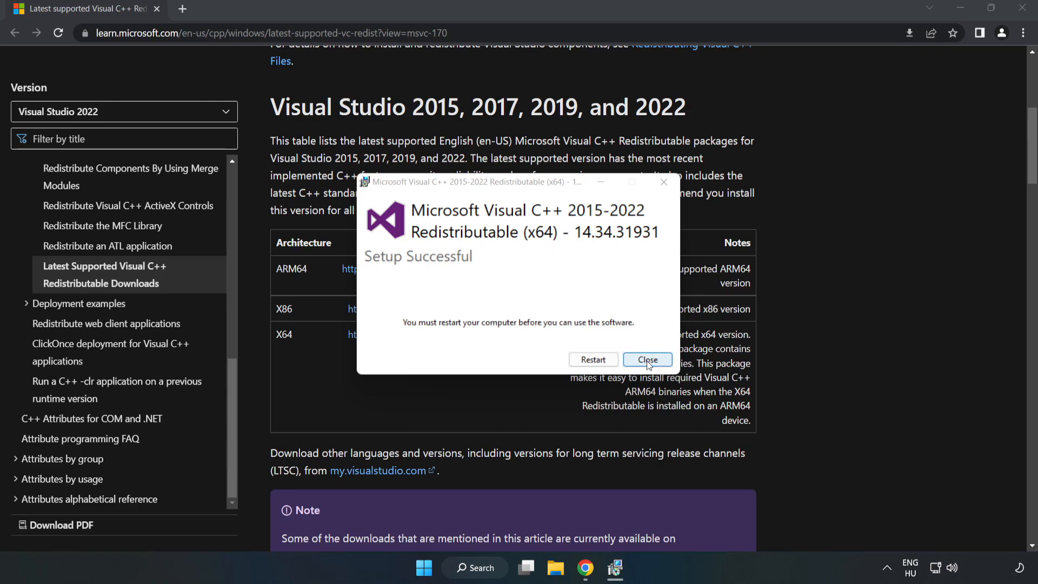
pyautogui.click(647, 359)
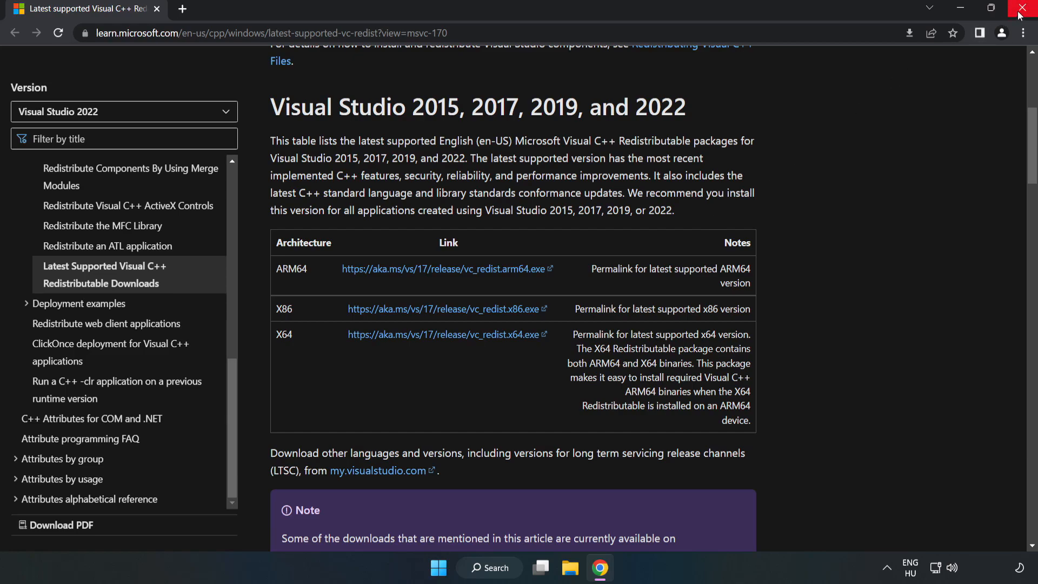
# - Close Chrome and bring up the Start power options to restart the PC
pyautogui.click(1025, 8)
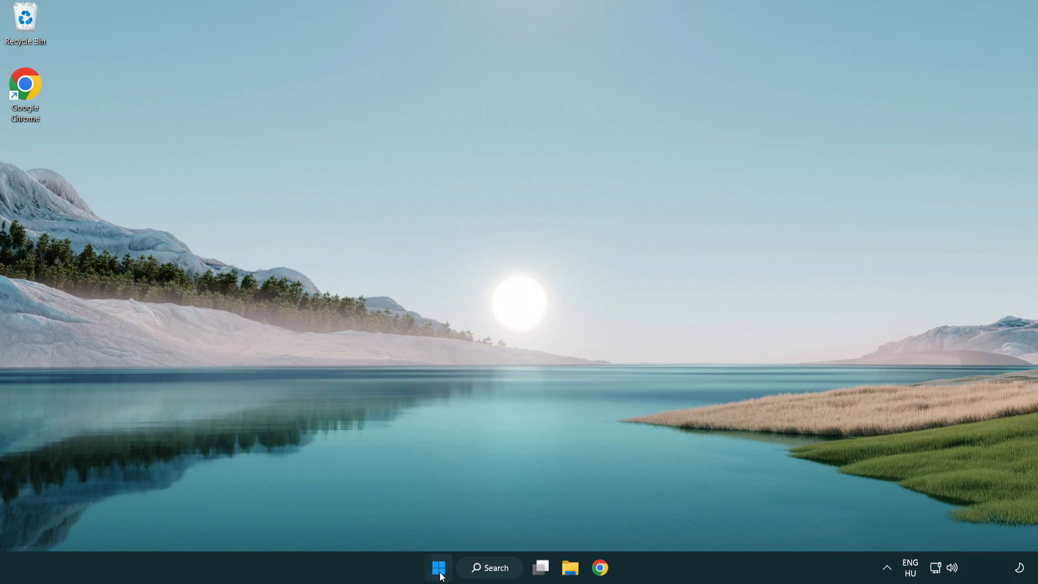
pyautogui.click(438, 568)
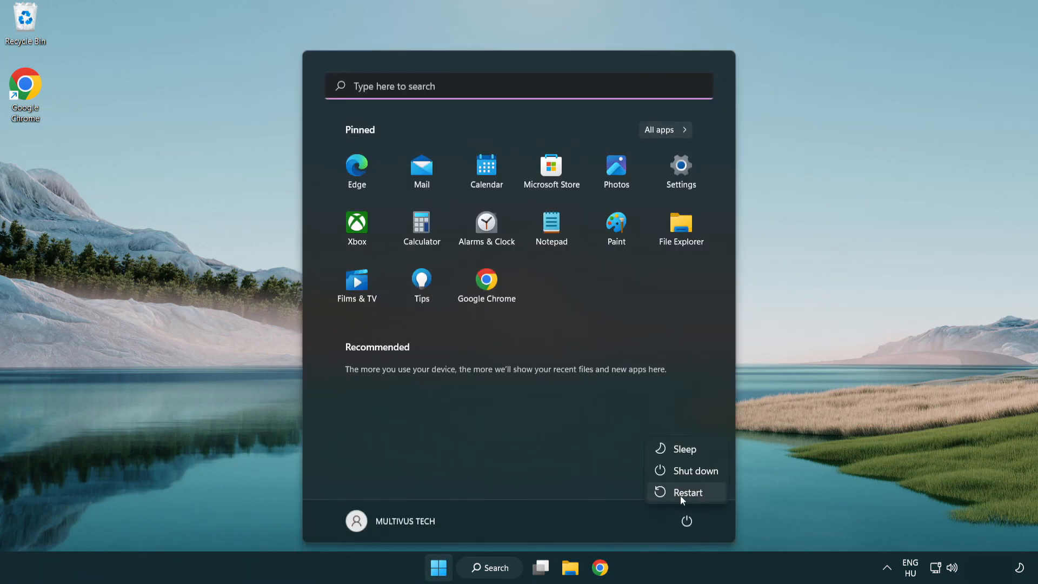